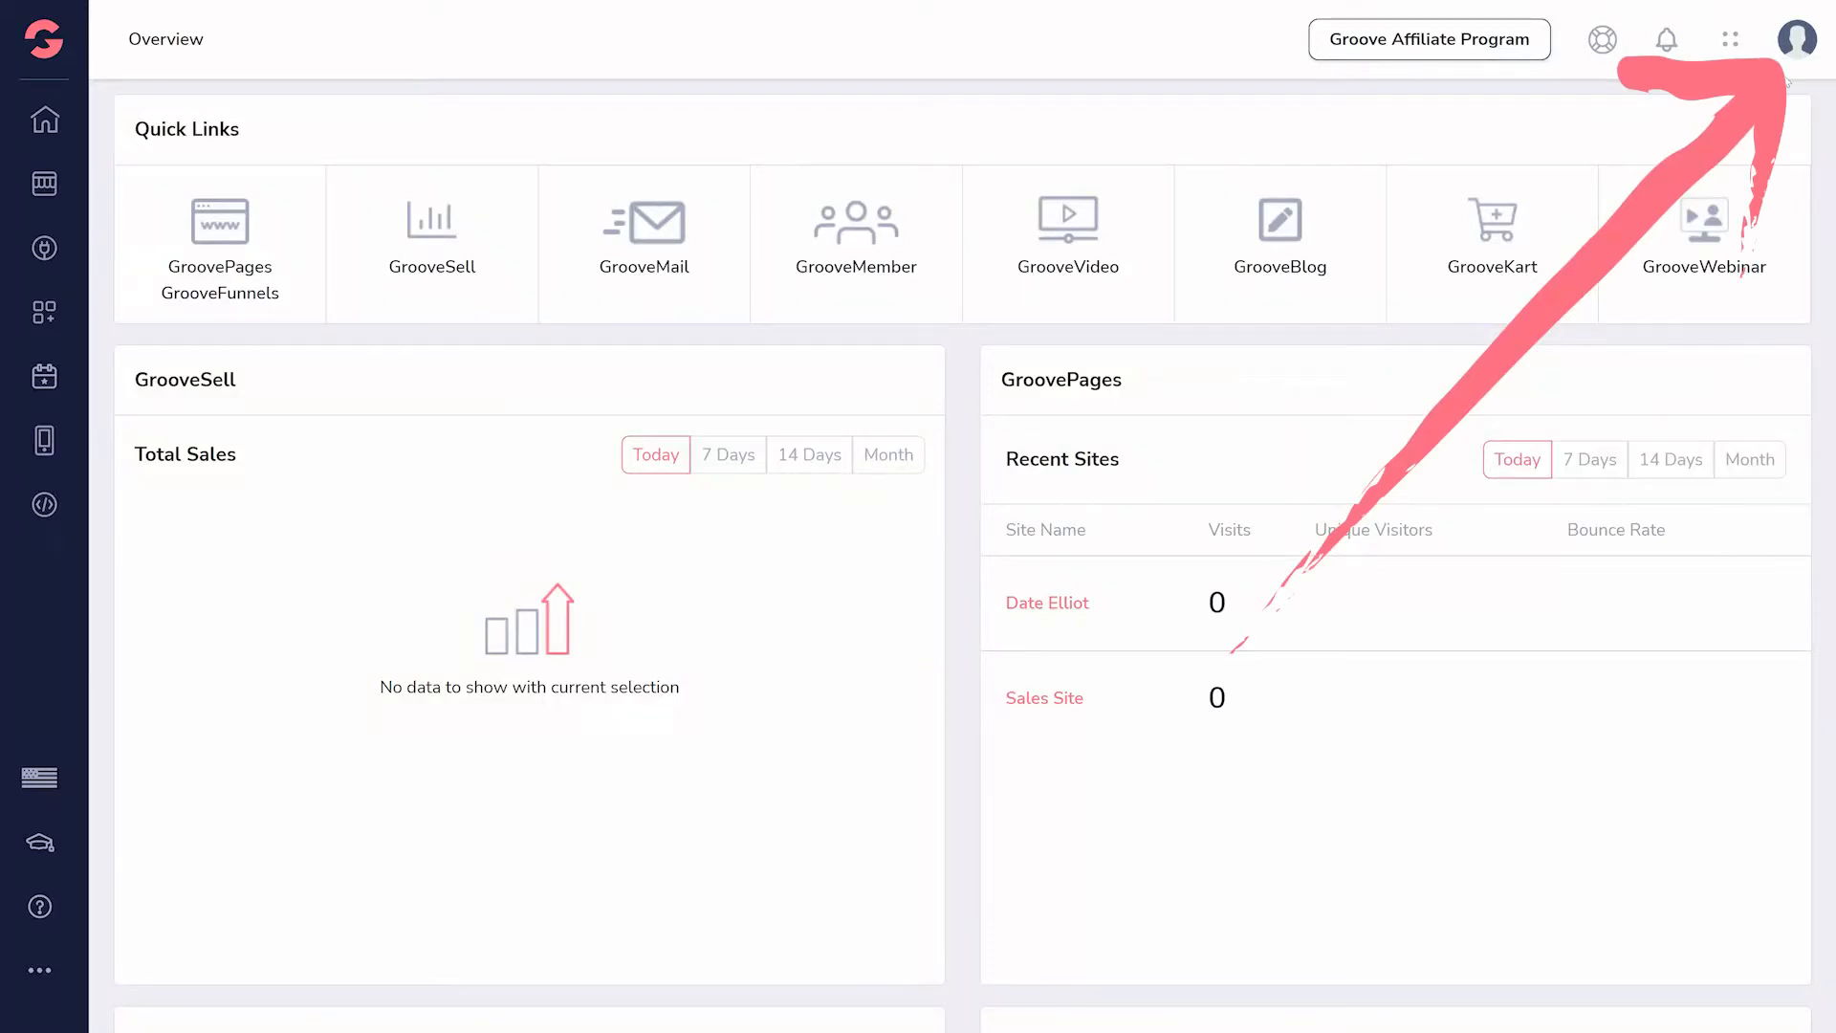
Open My account from the profile avatar menu to show personal information settings
left_click(1796, 38)
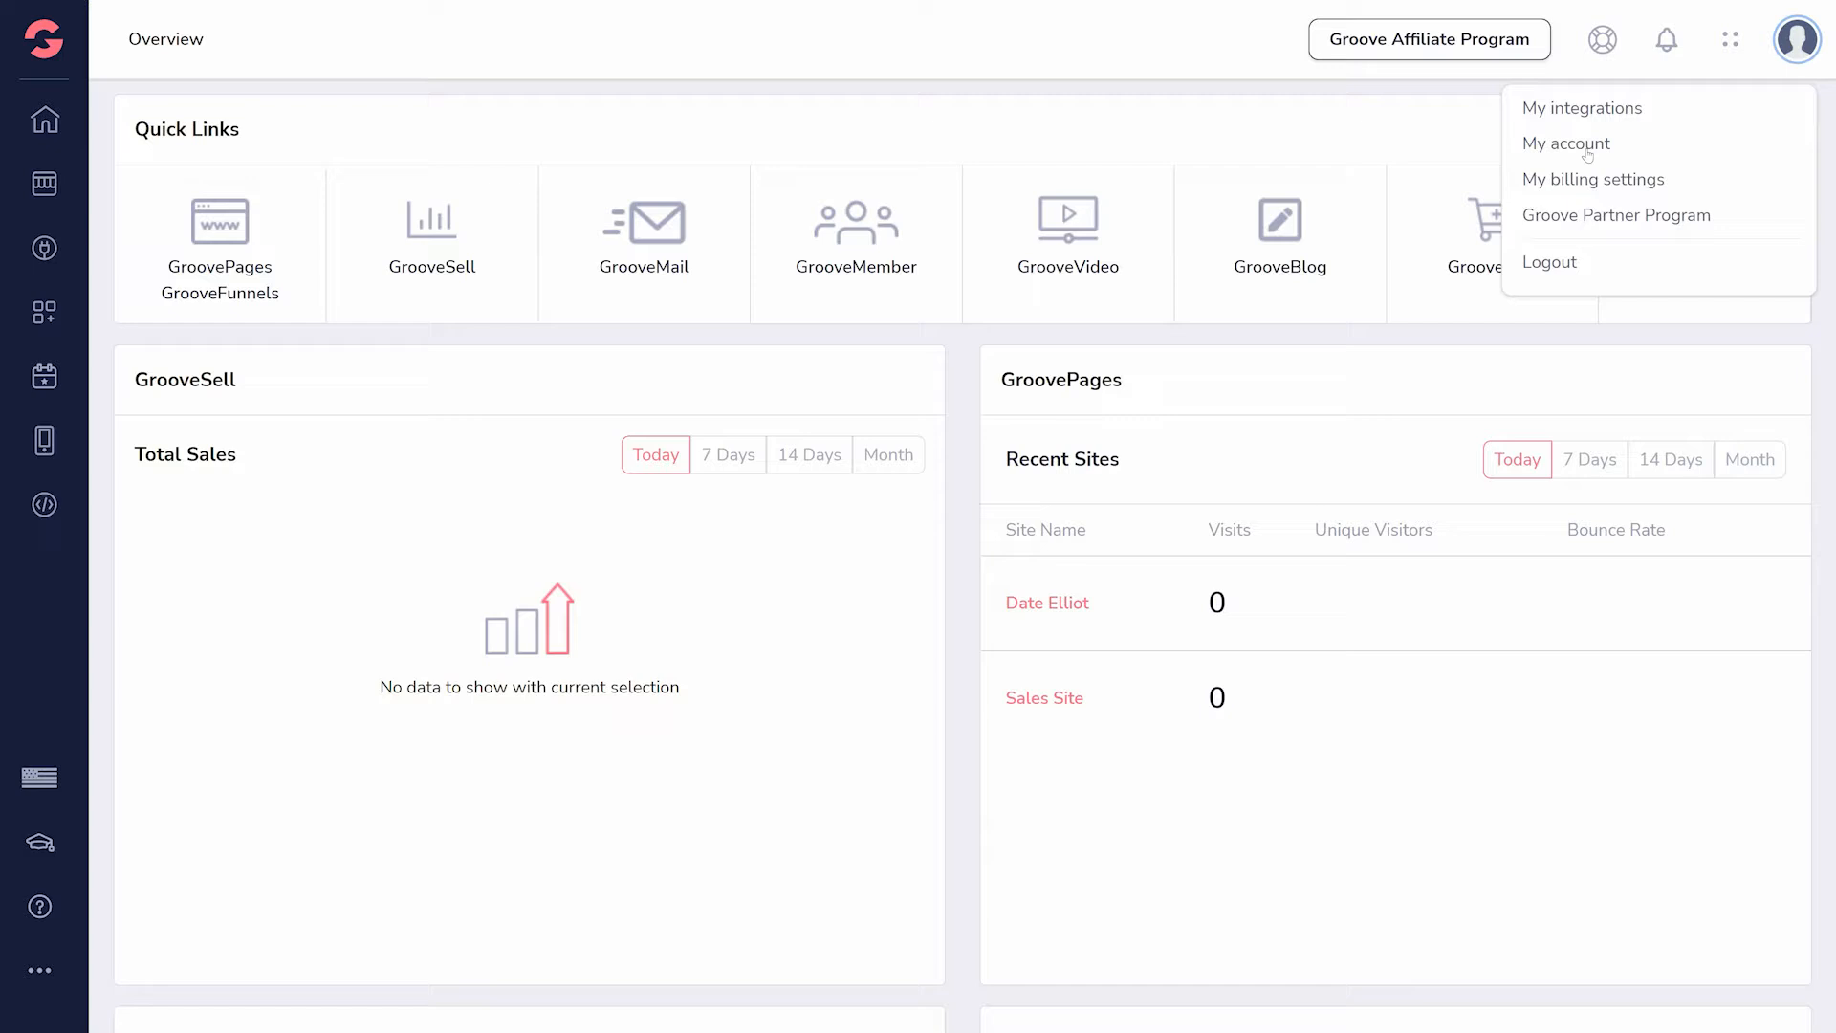
left_click(1567, 142)
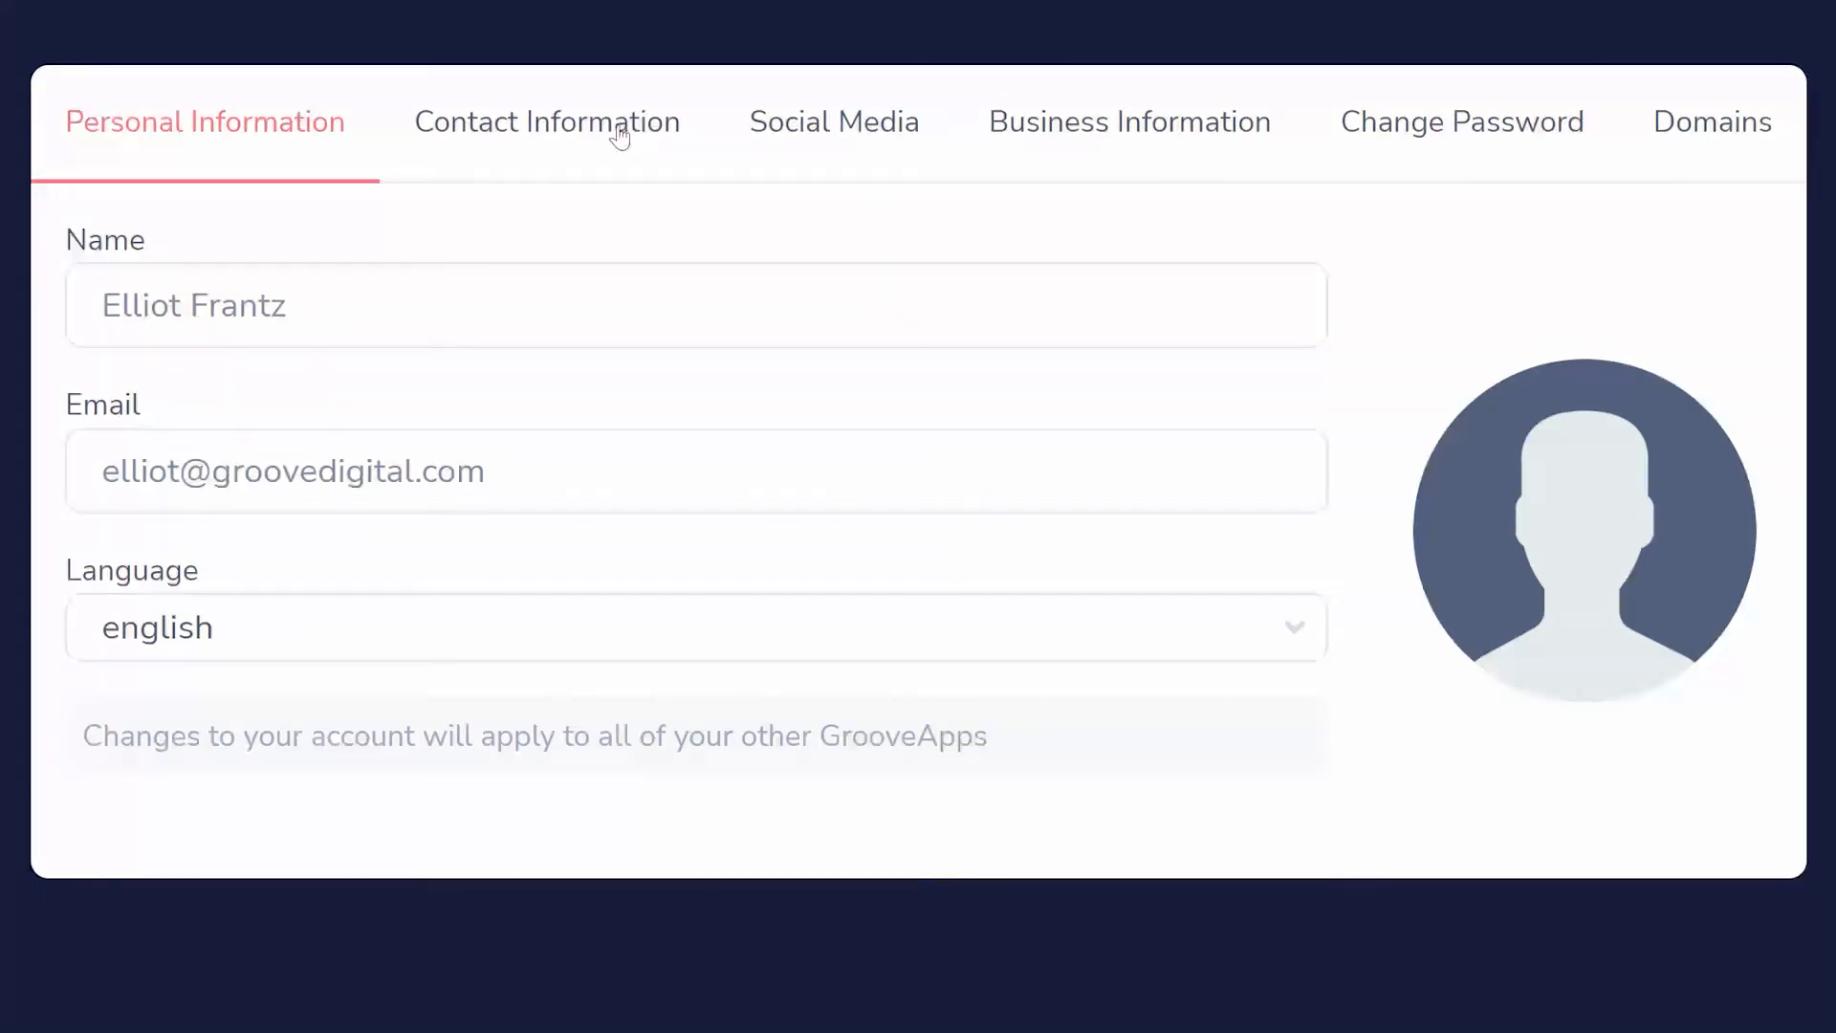
Browse the Contact Information, Social Media and Business Information tabs of account settings
left_click(547, 121)
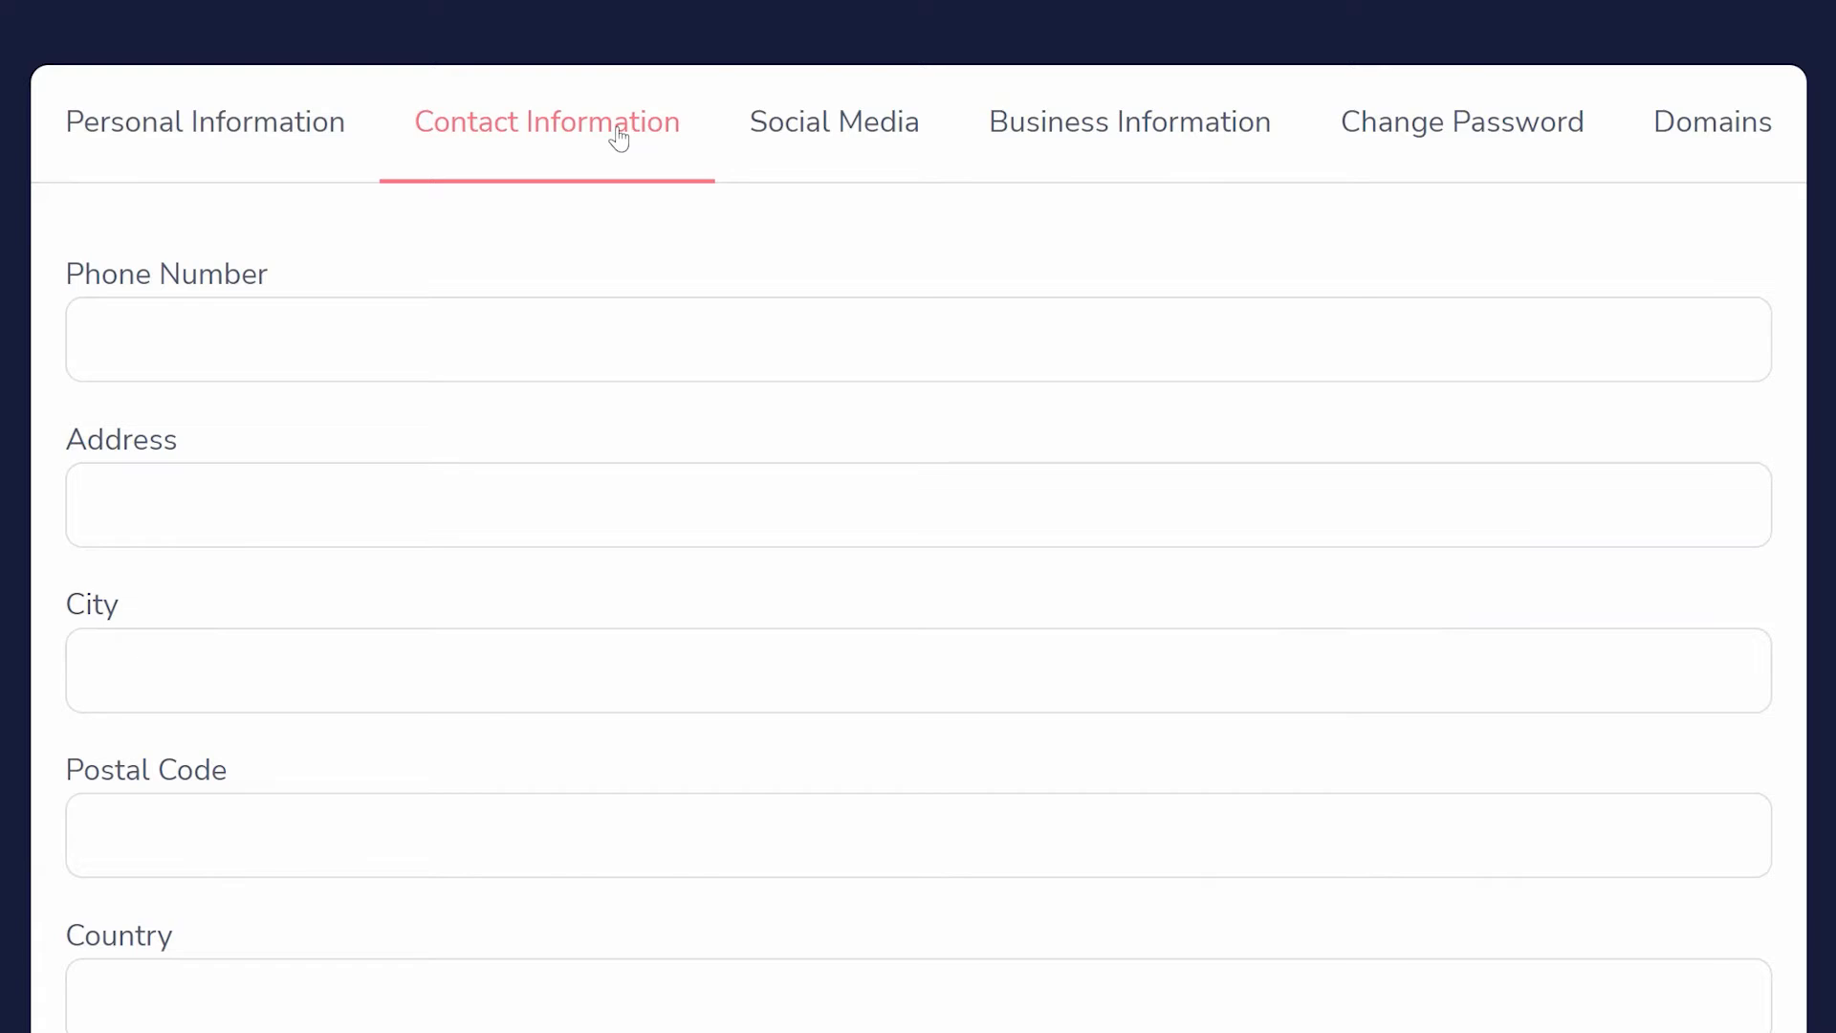
left_click(834, 122)
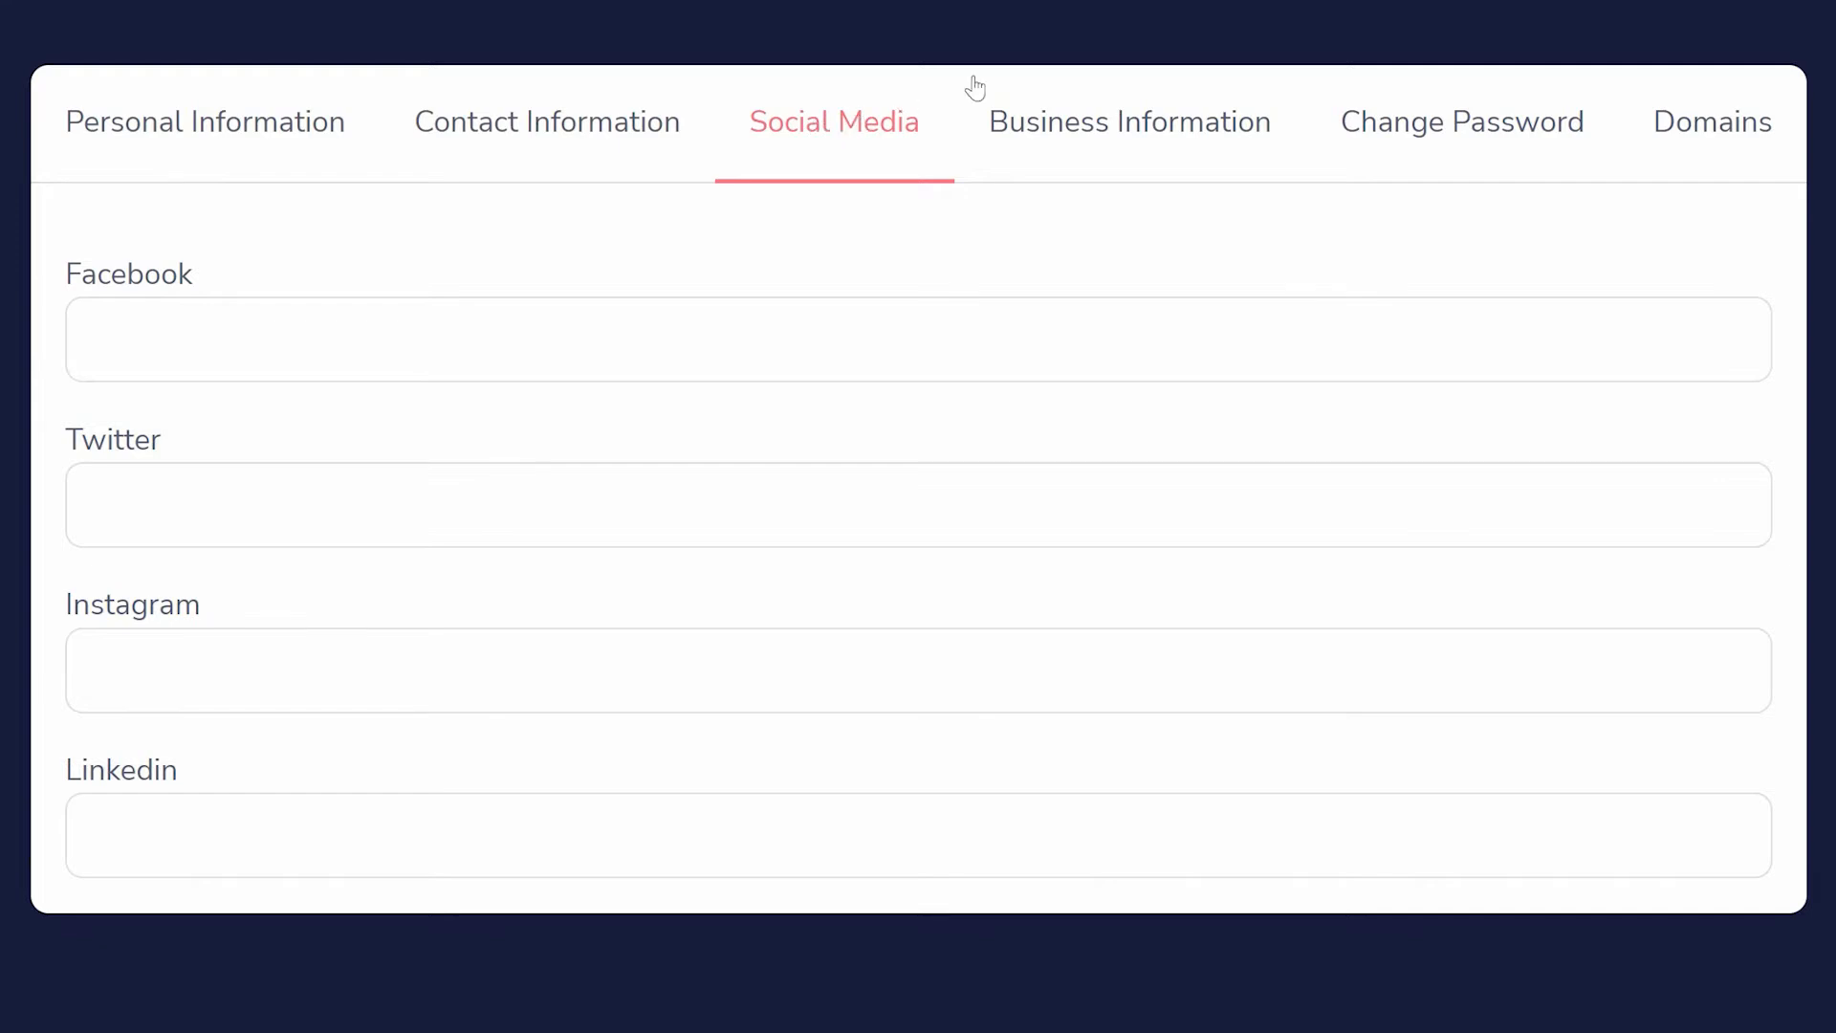
left_click(1128, 122)
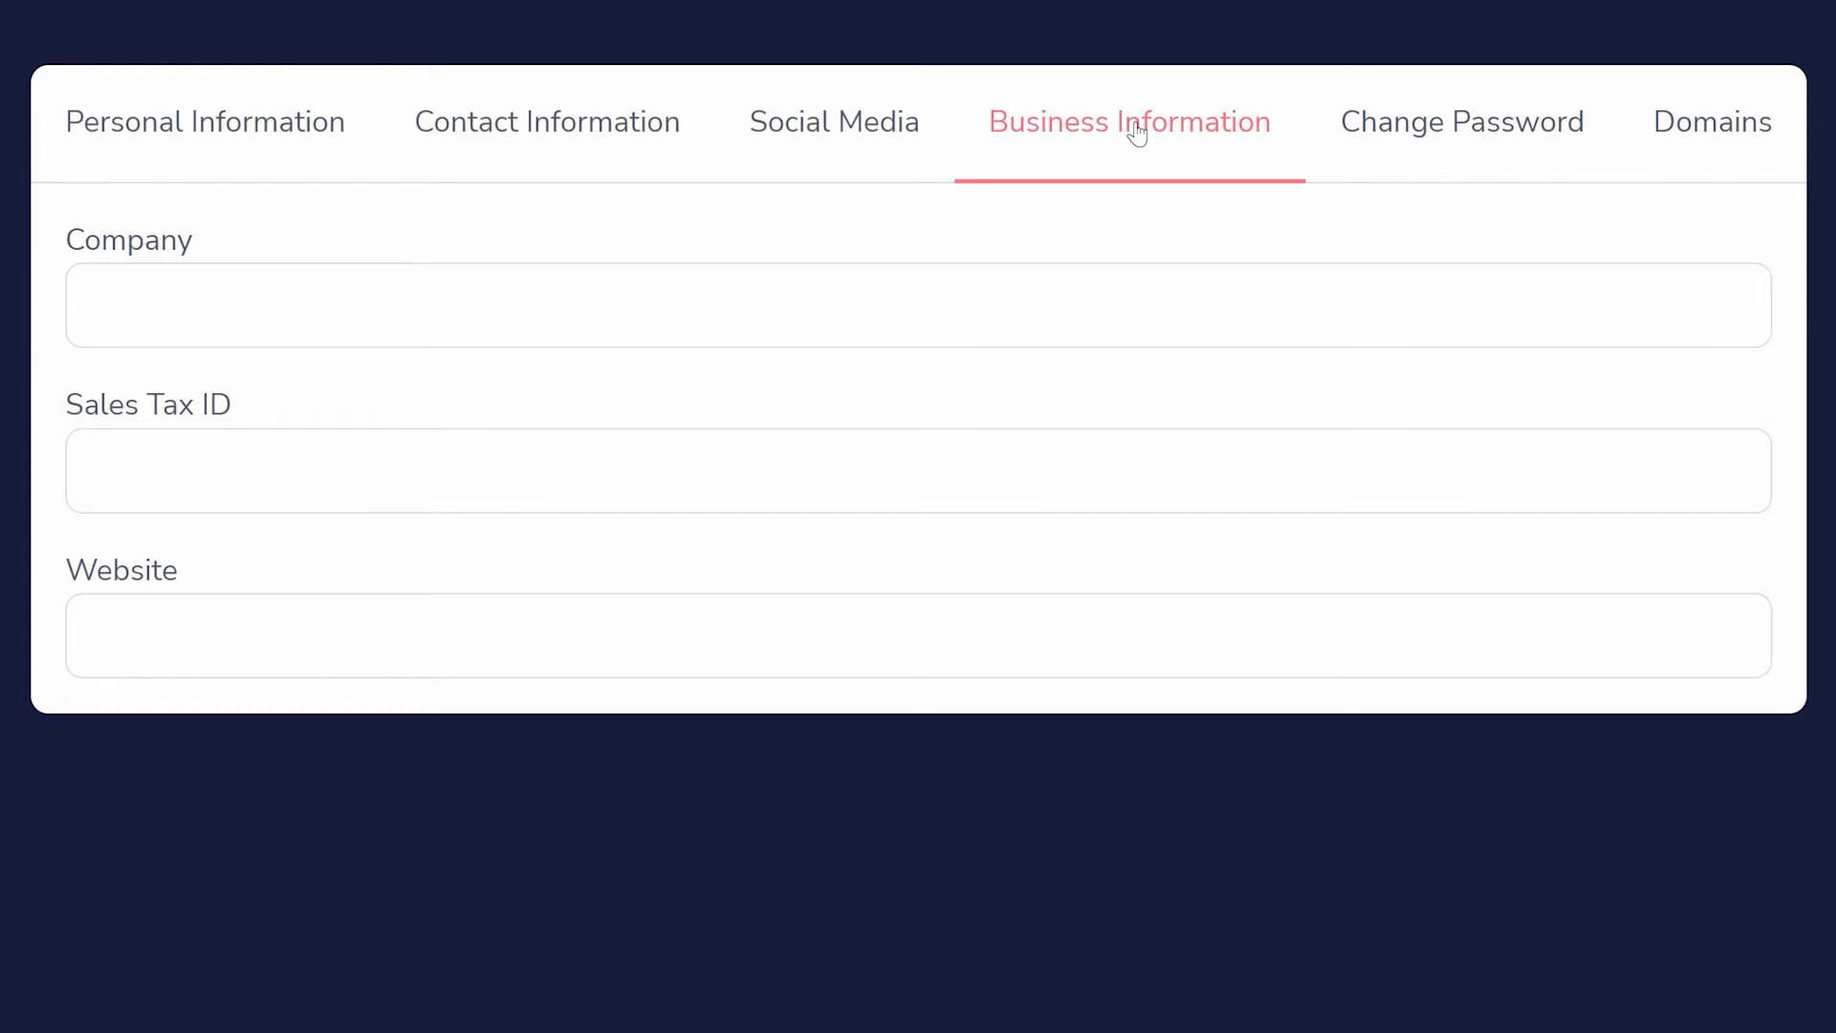
View the Change Password tab, then the Domains tab with subdomain and custom domain options
left_click(1461, 122)
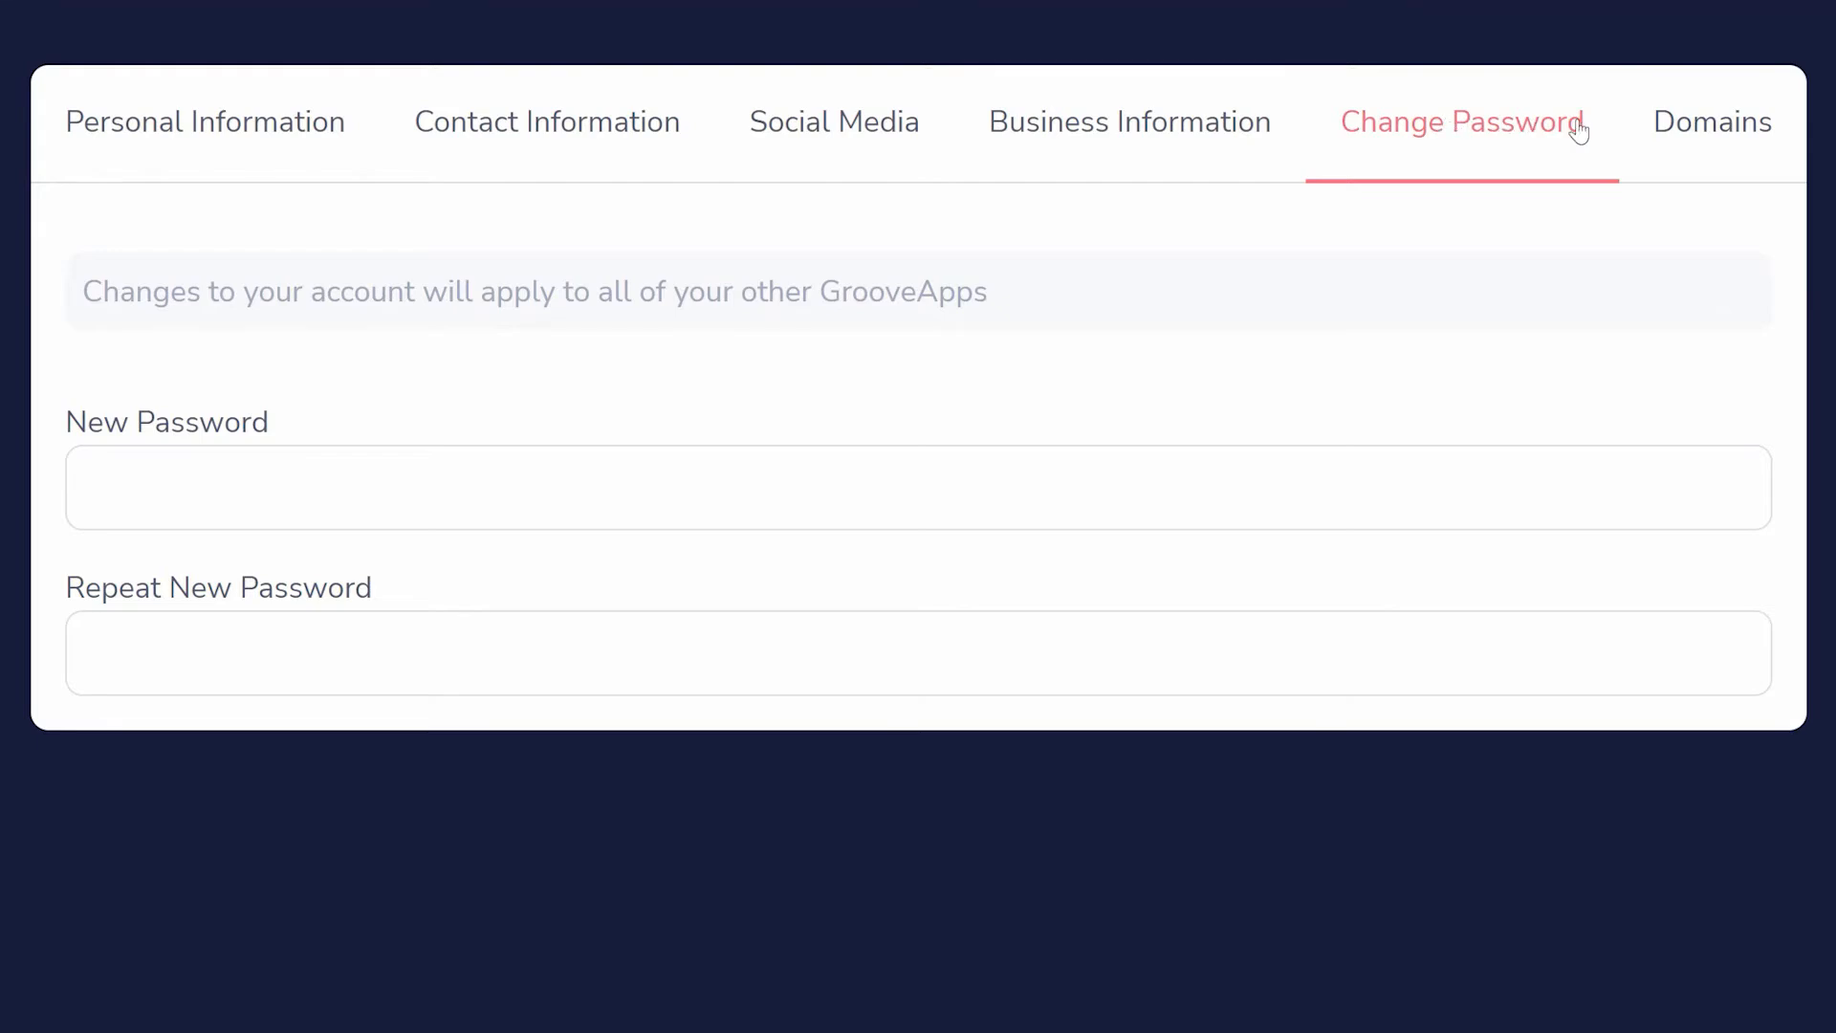
left_click(1711, 121)
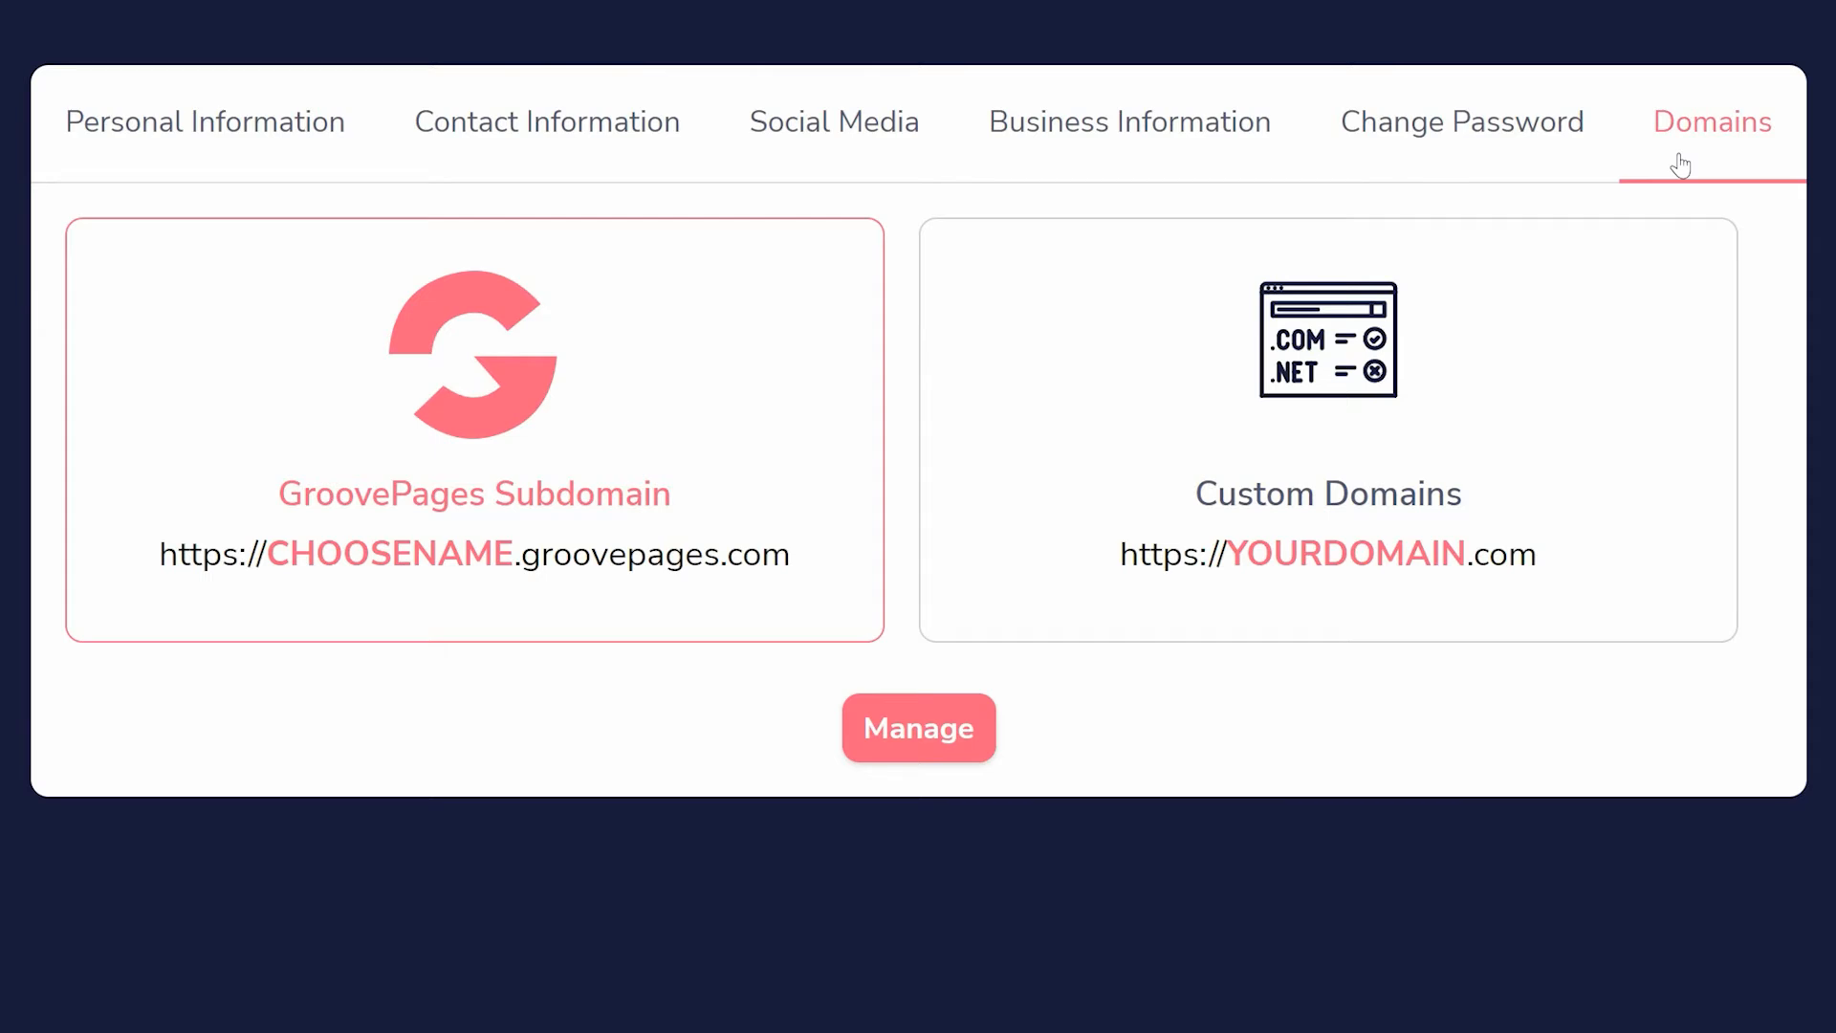
mouse_move(846, 553)
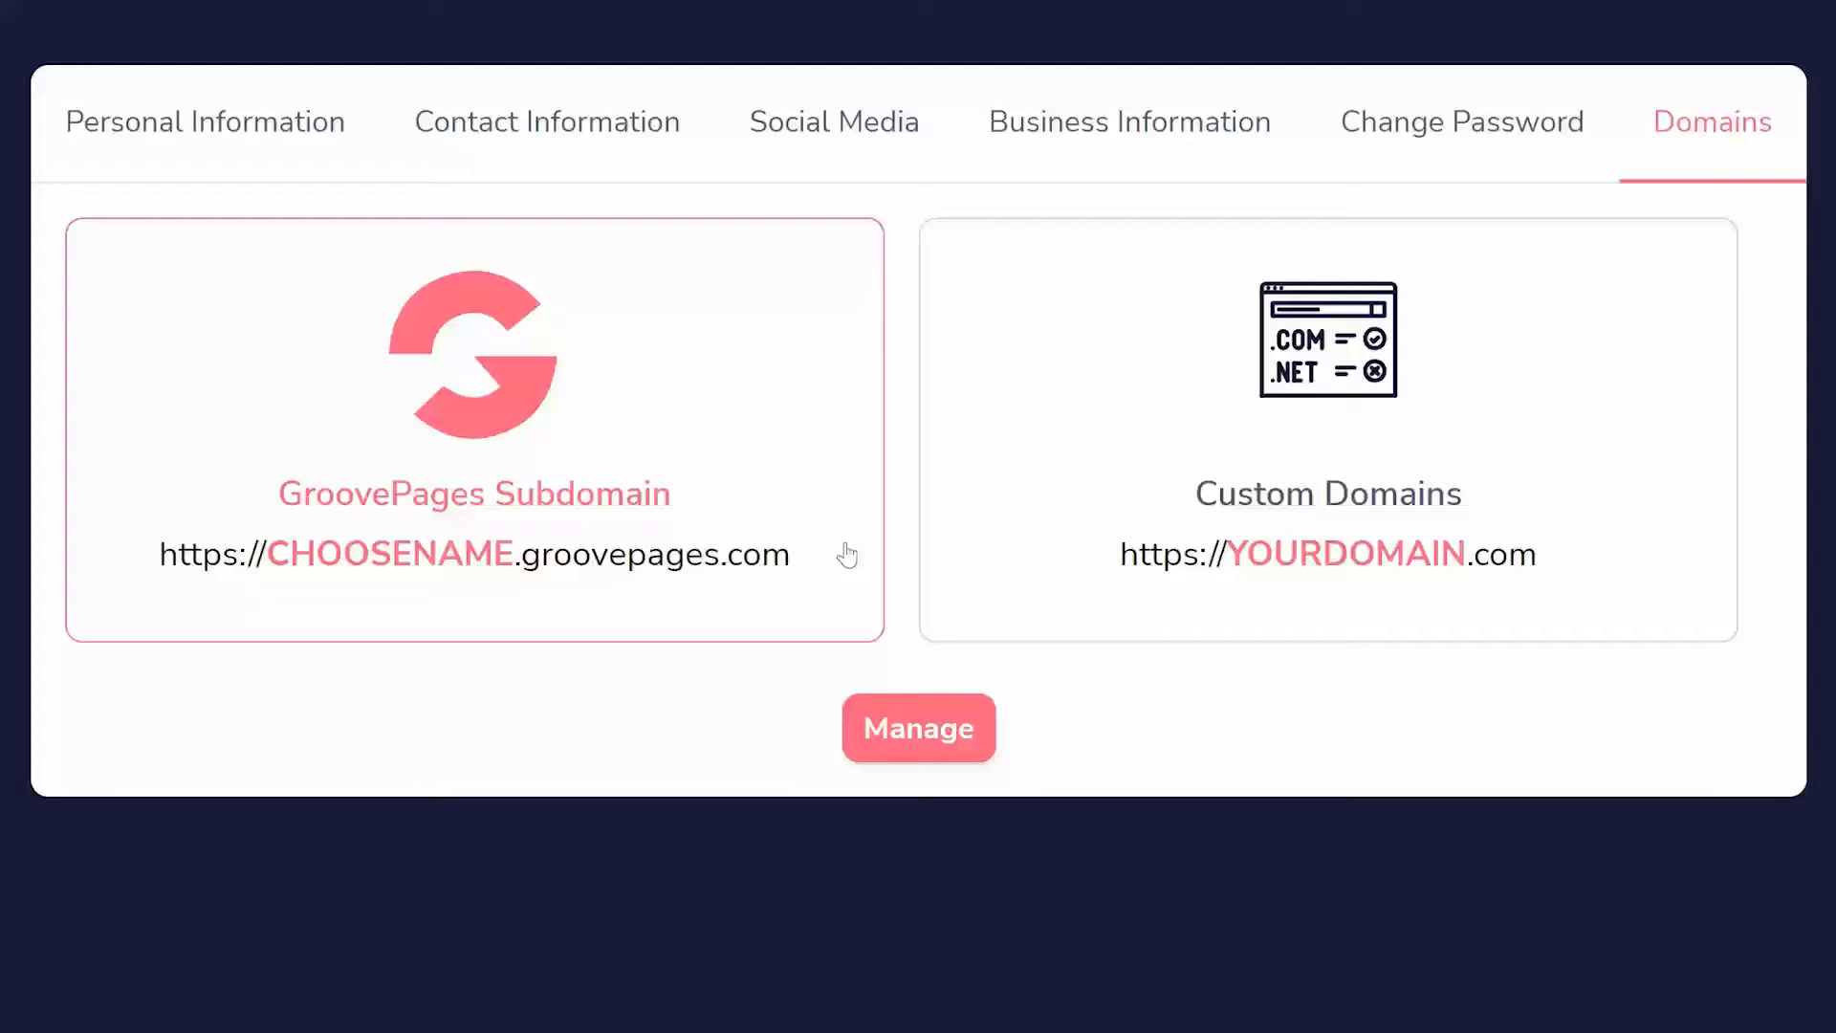
Start setting up a free GroovePages subdomain for the web address
left_click(918, 727)
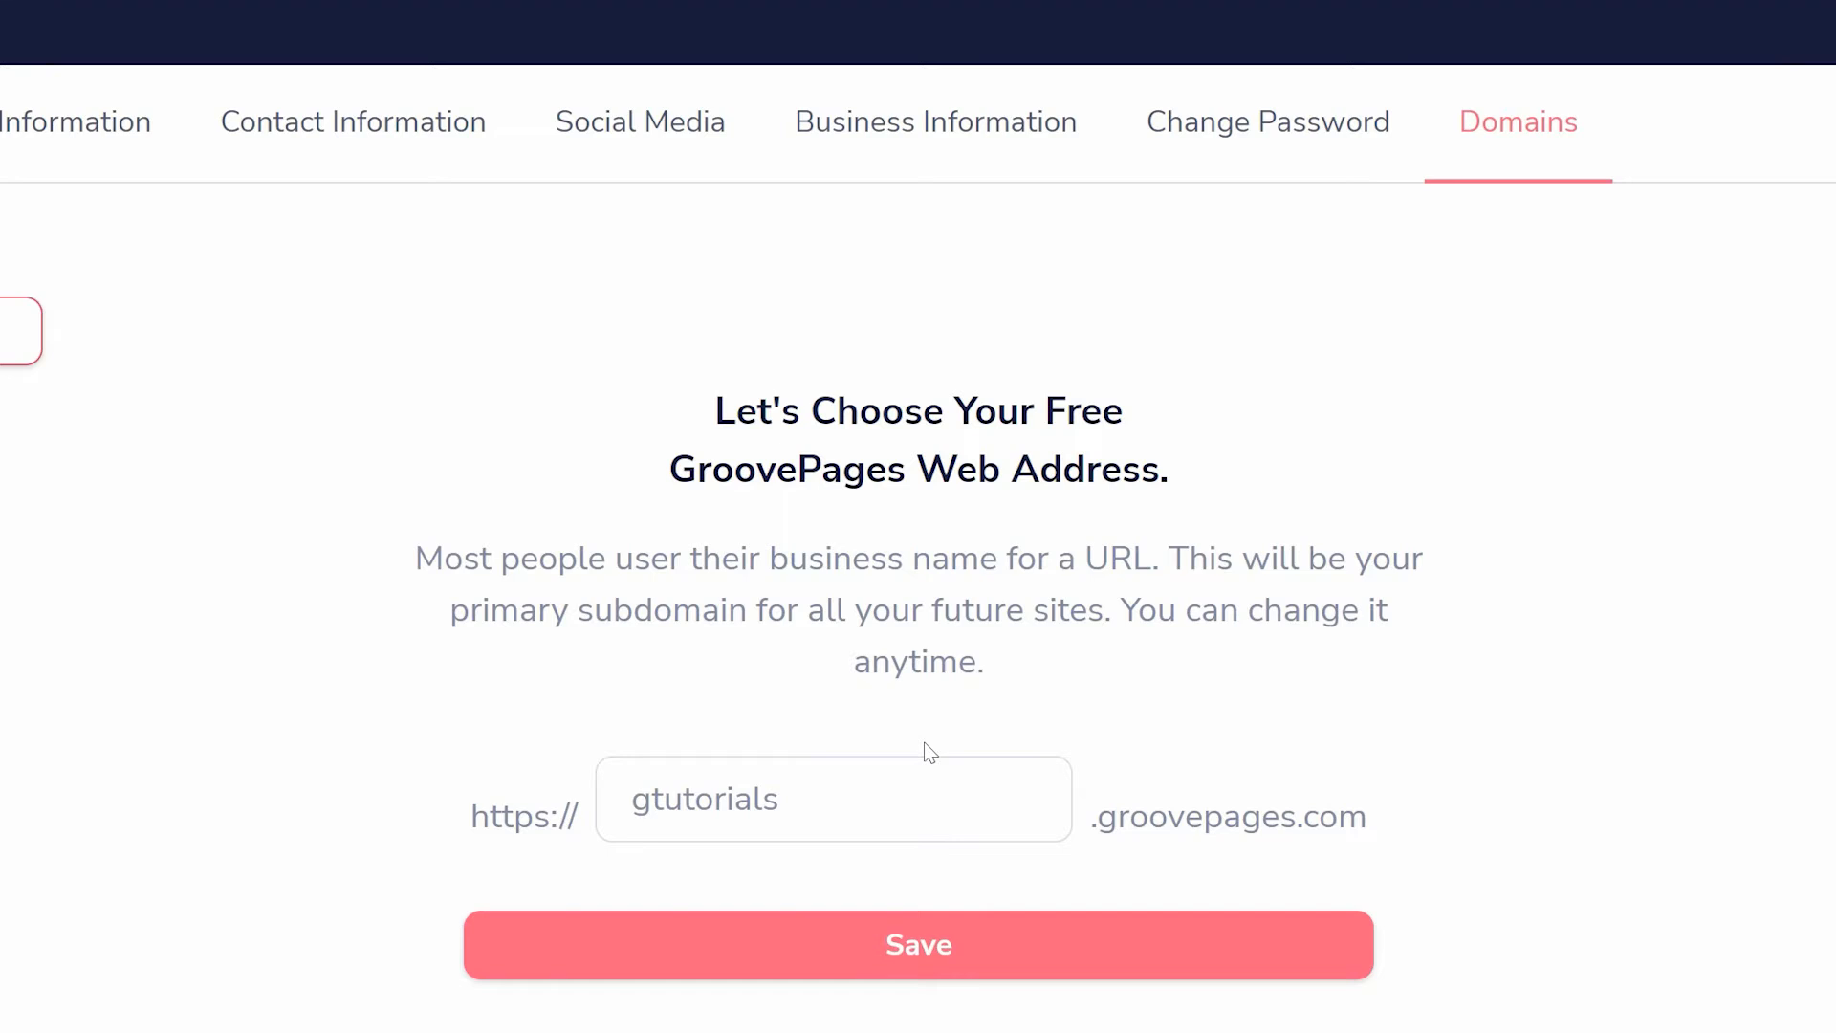
mouse_move(460, 385)
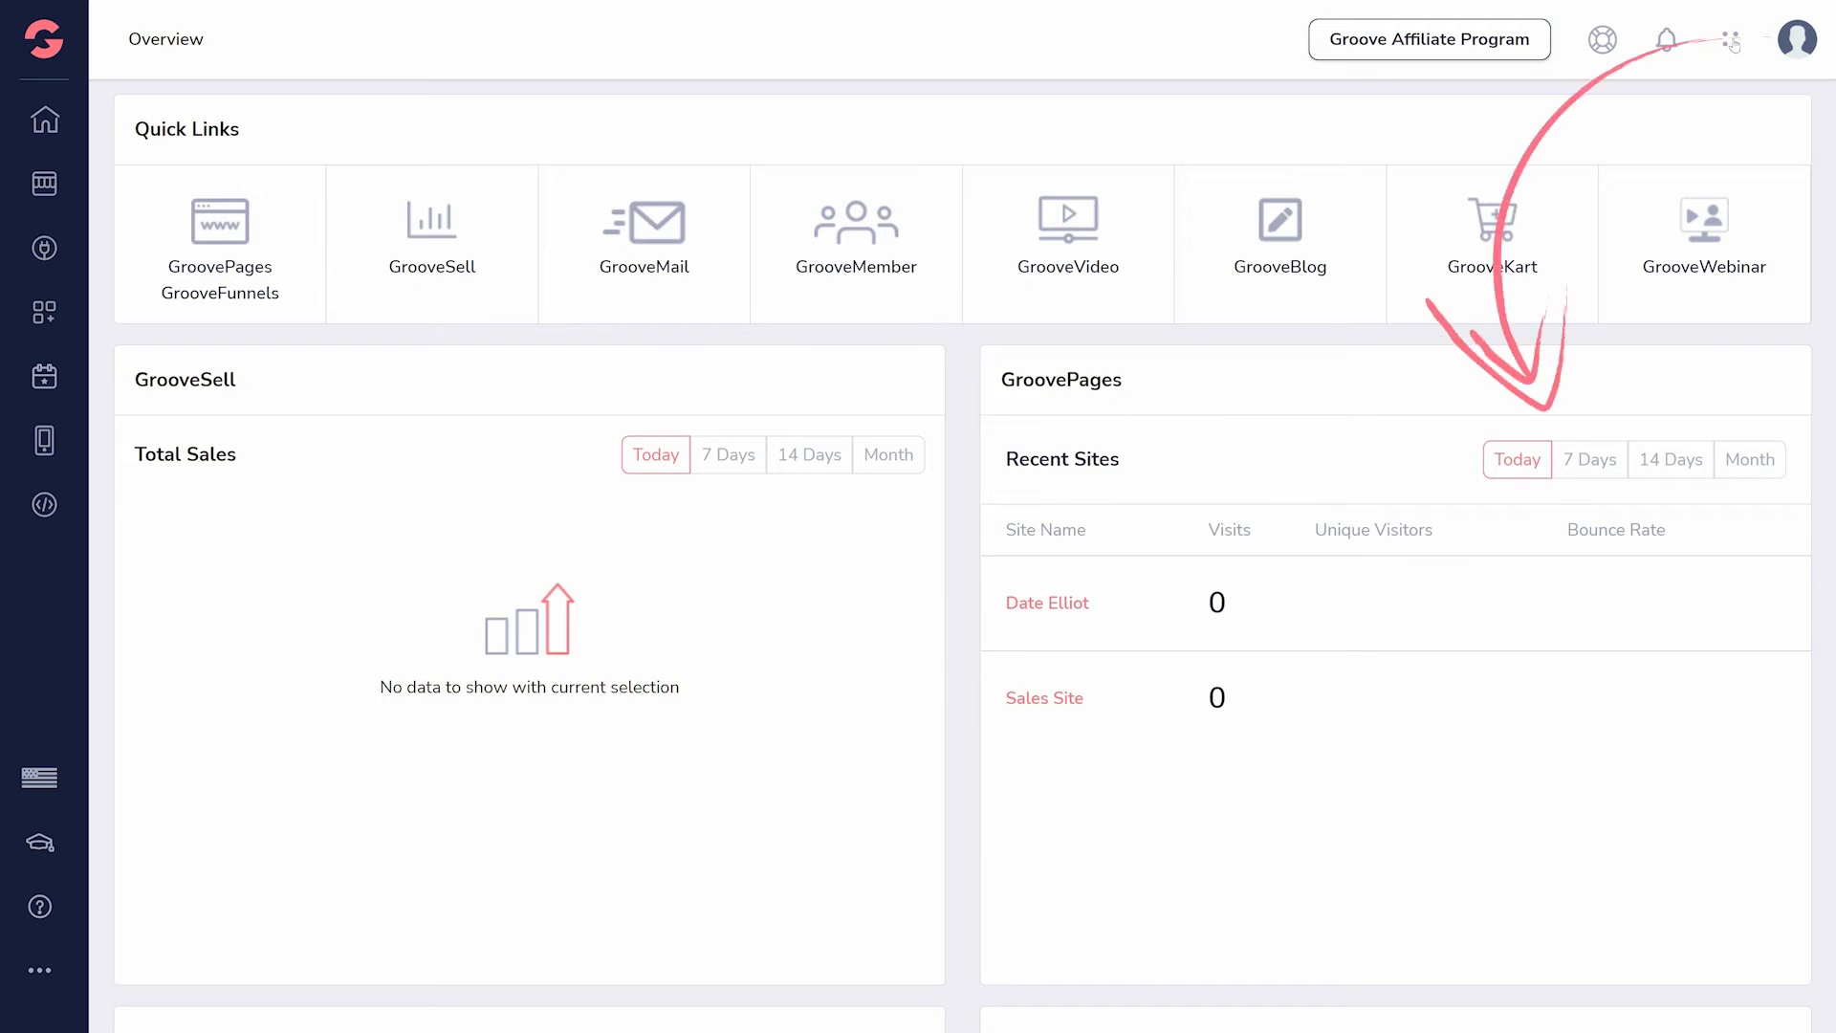
Switch to GrooveMail through the apps grid and show its Senders list
left_click(1731, 39)
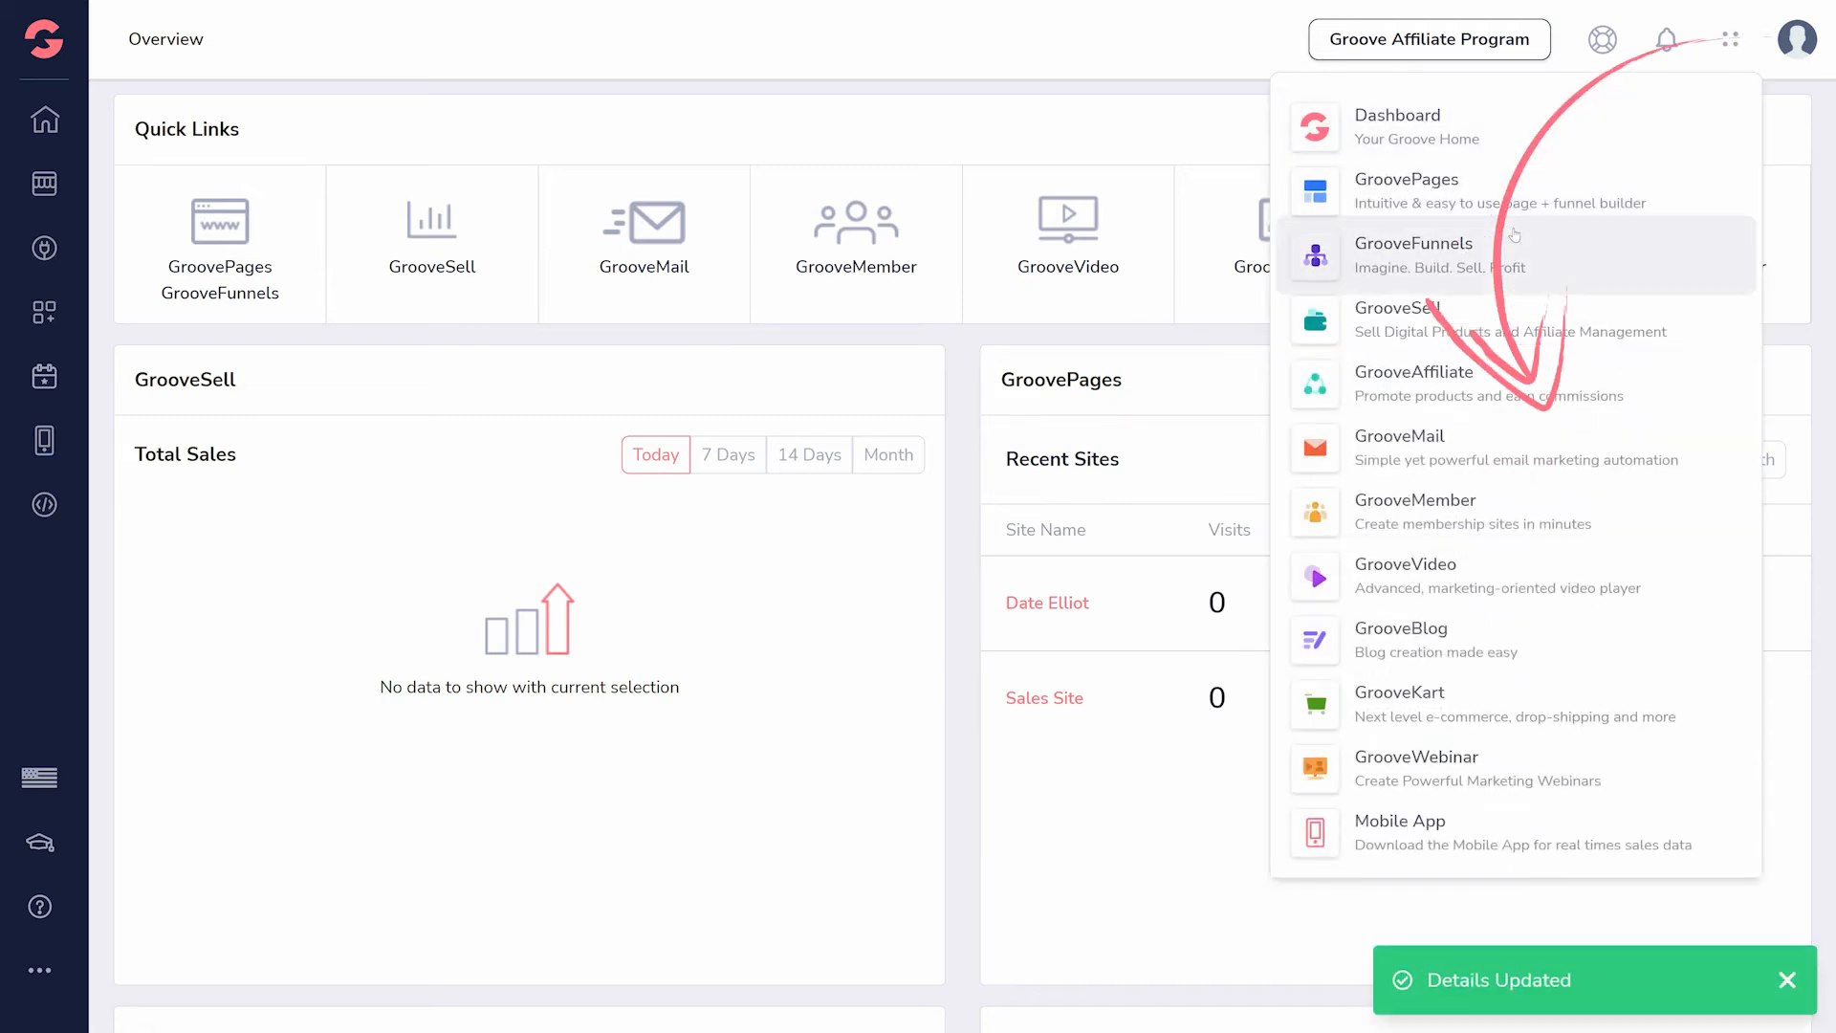
mouse_move(1405, 447)
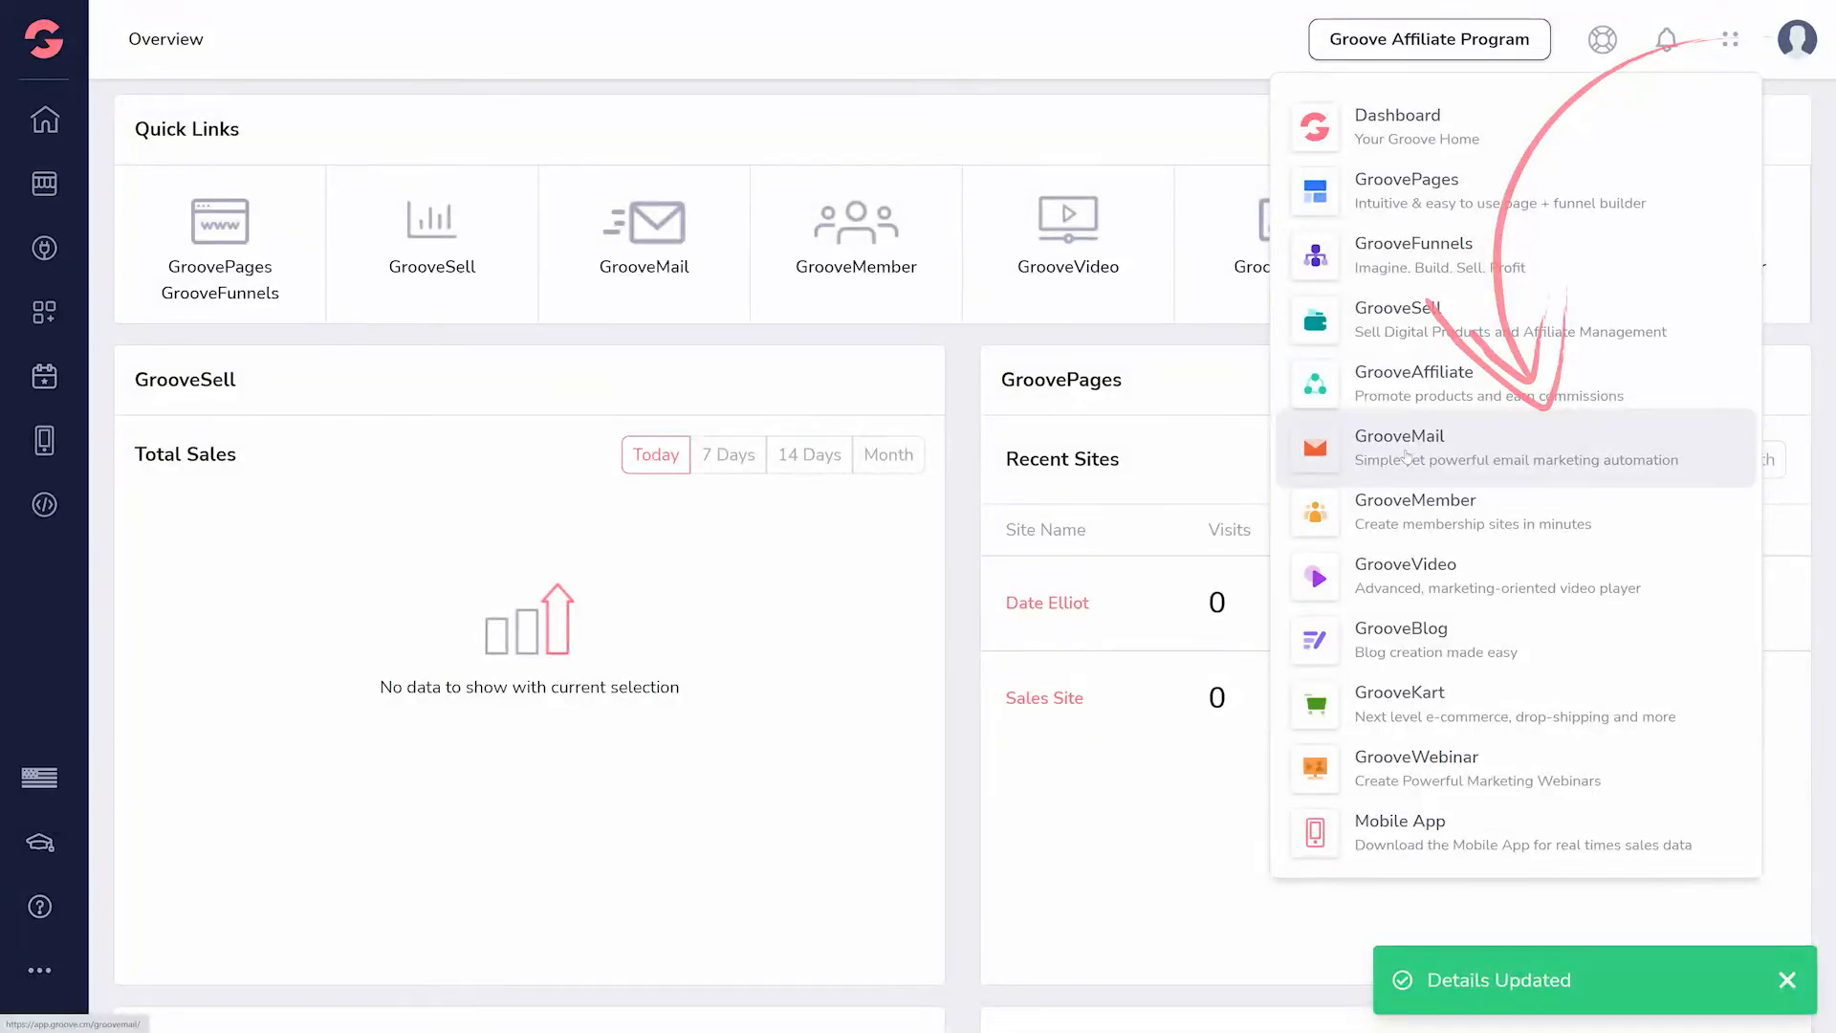
left_click(1400, 448)
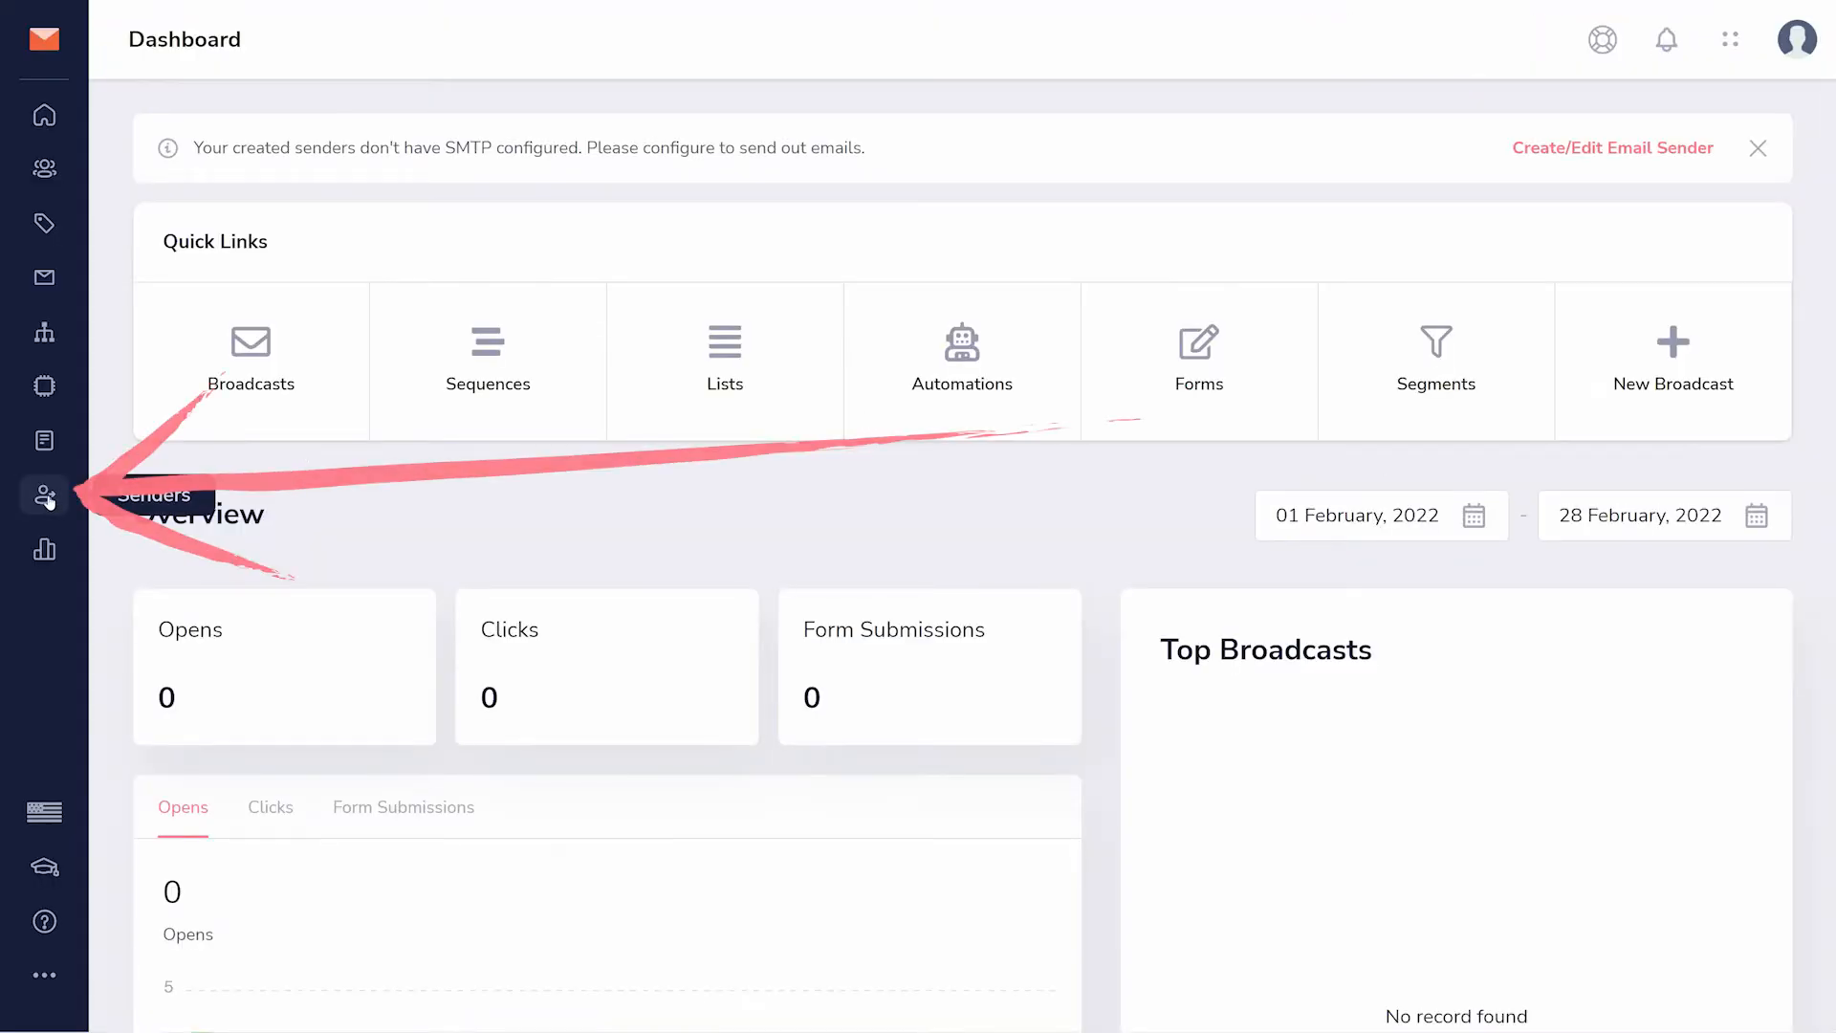
left_click(43, 494)
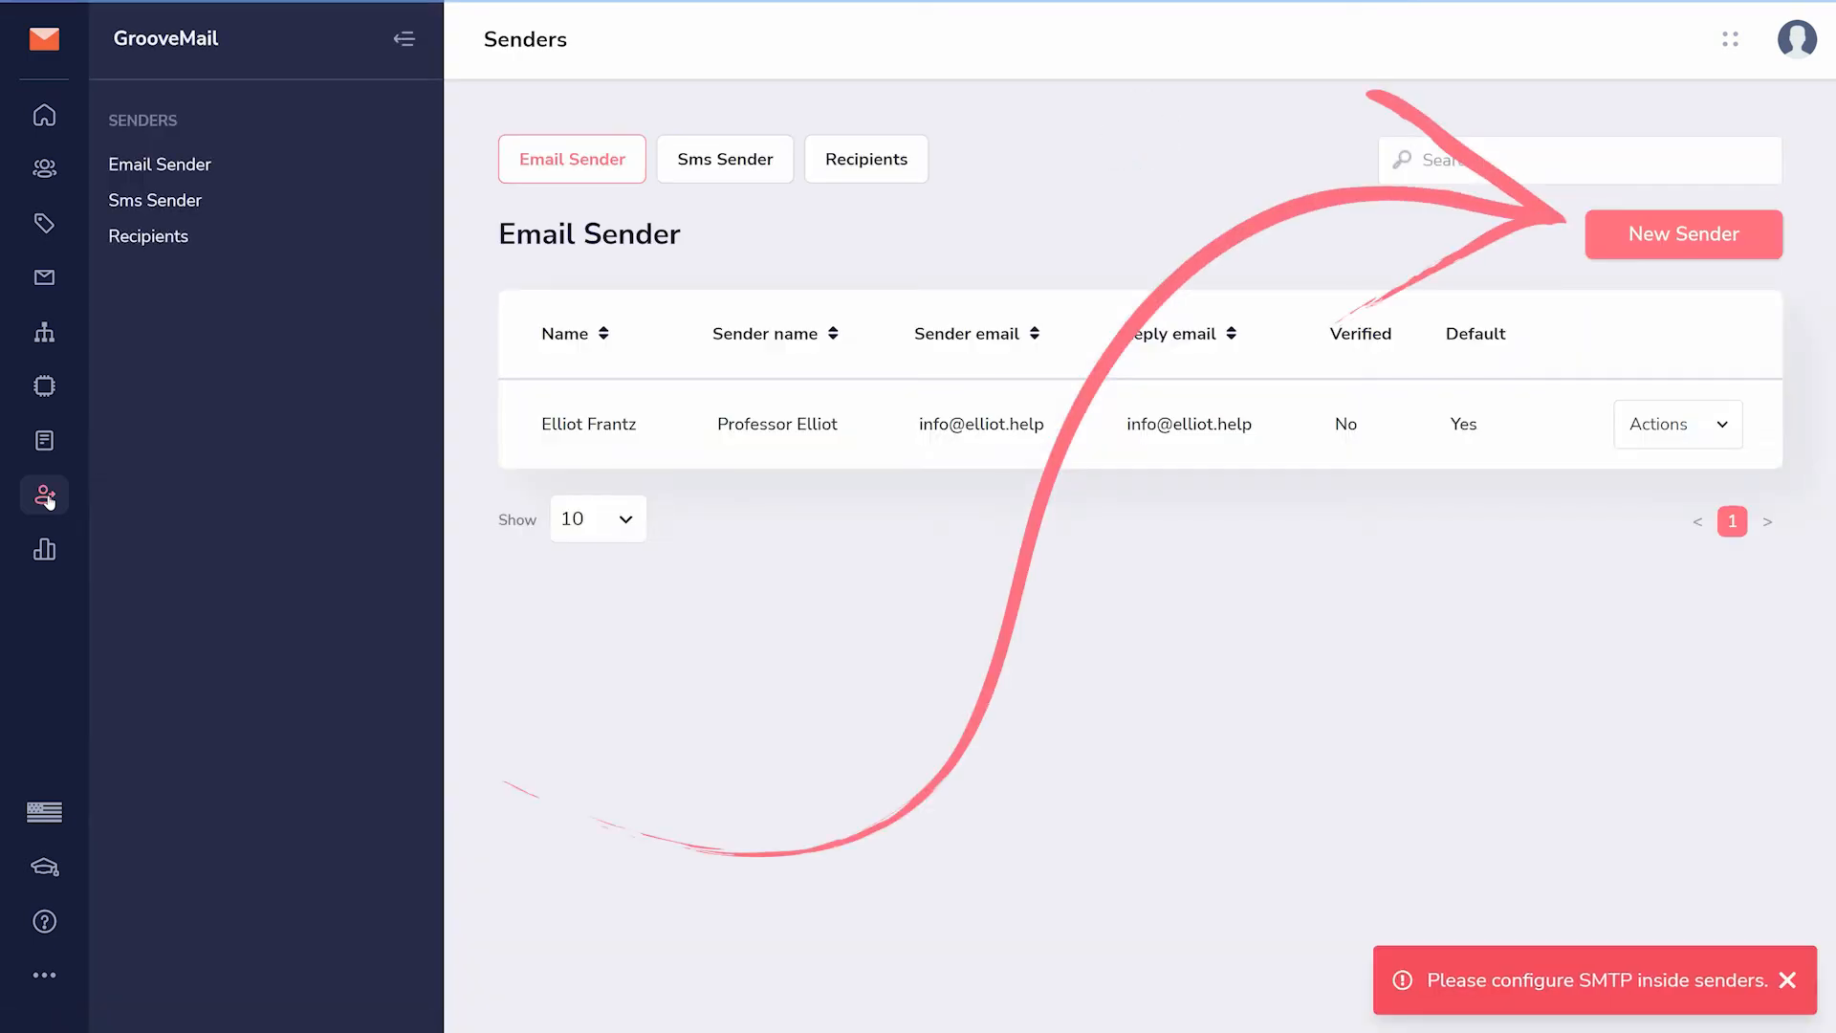
Look over the blank Create Sender form and SMTP driver options, then view Lists
left_click(1683, 235)
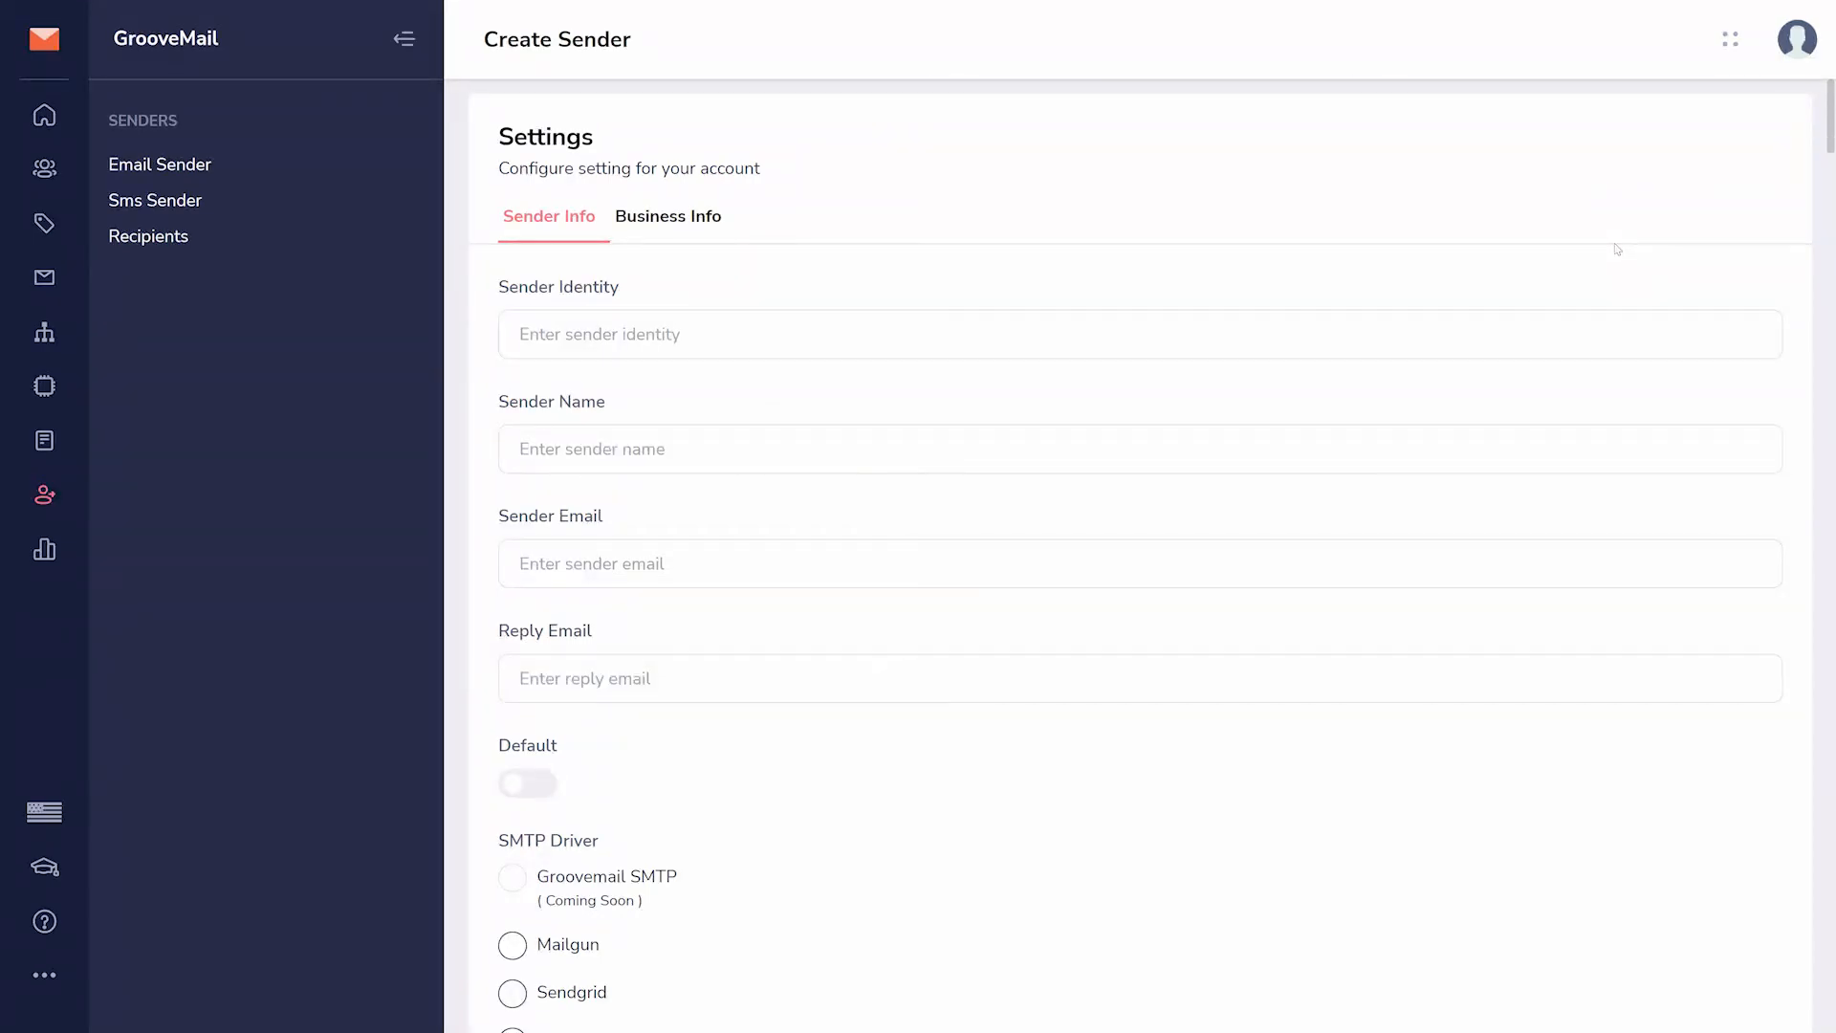
scroll("down", 3)
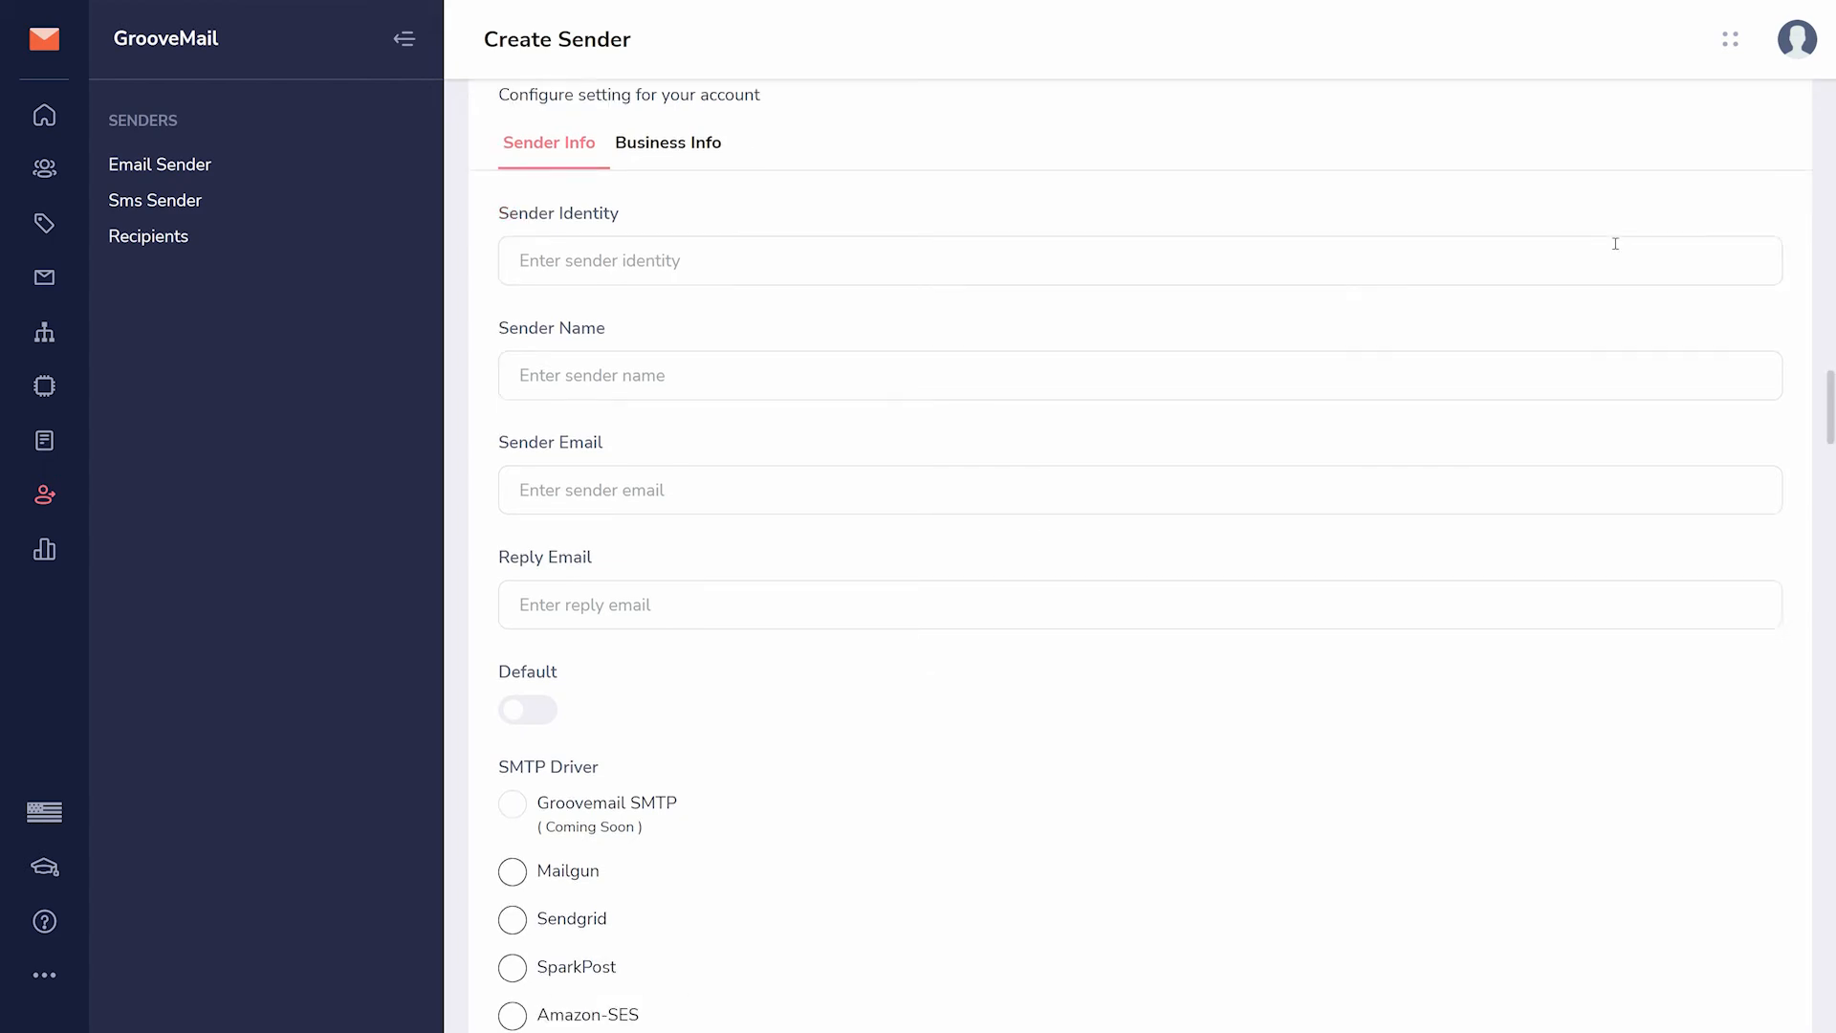
scroll("down", 3)
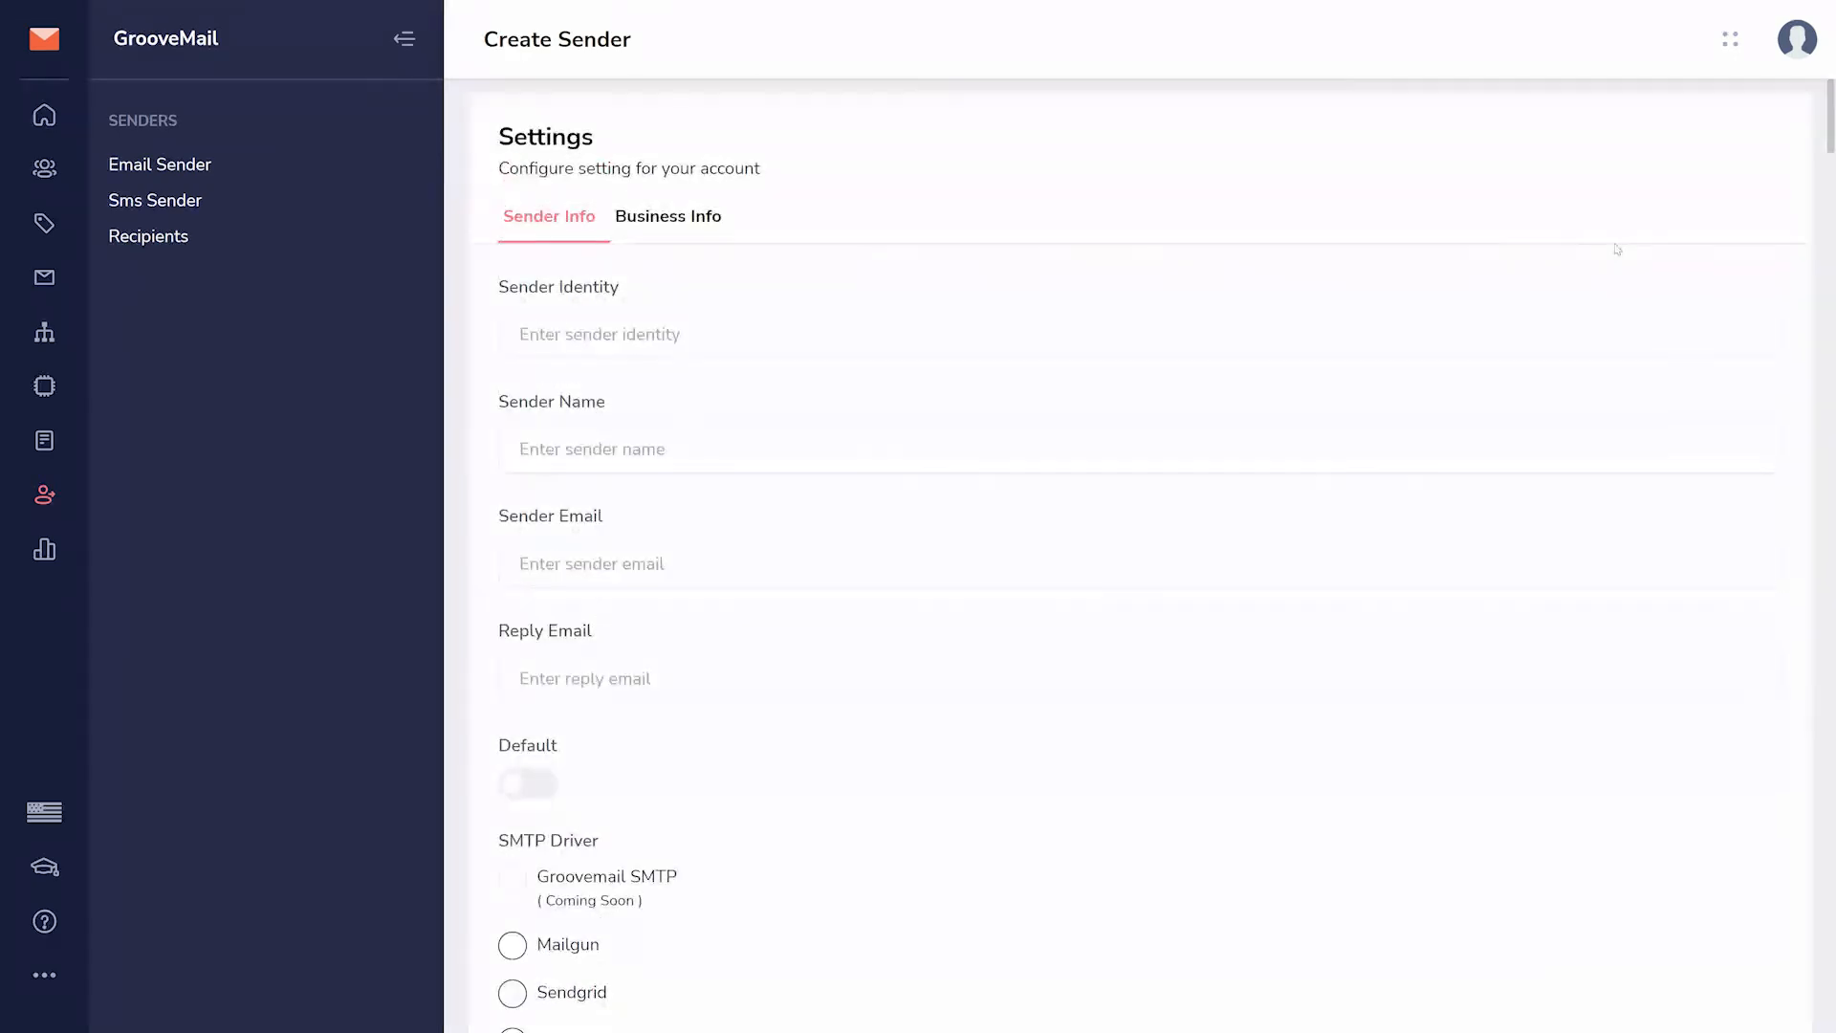
left_click(668, 217)
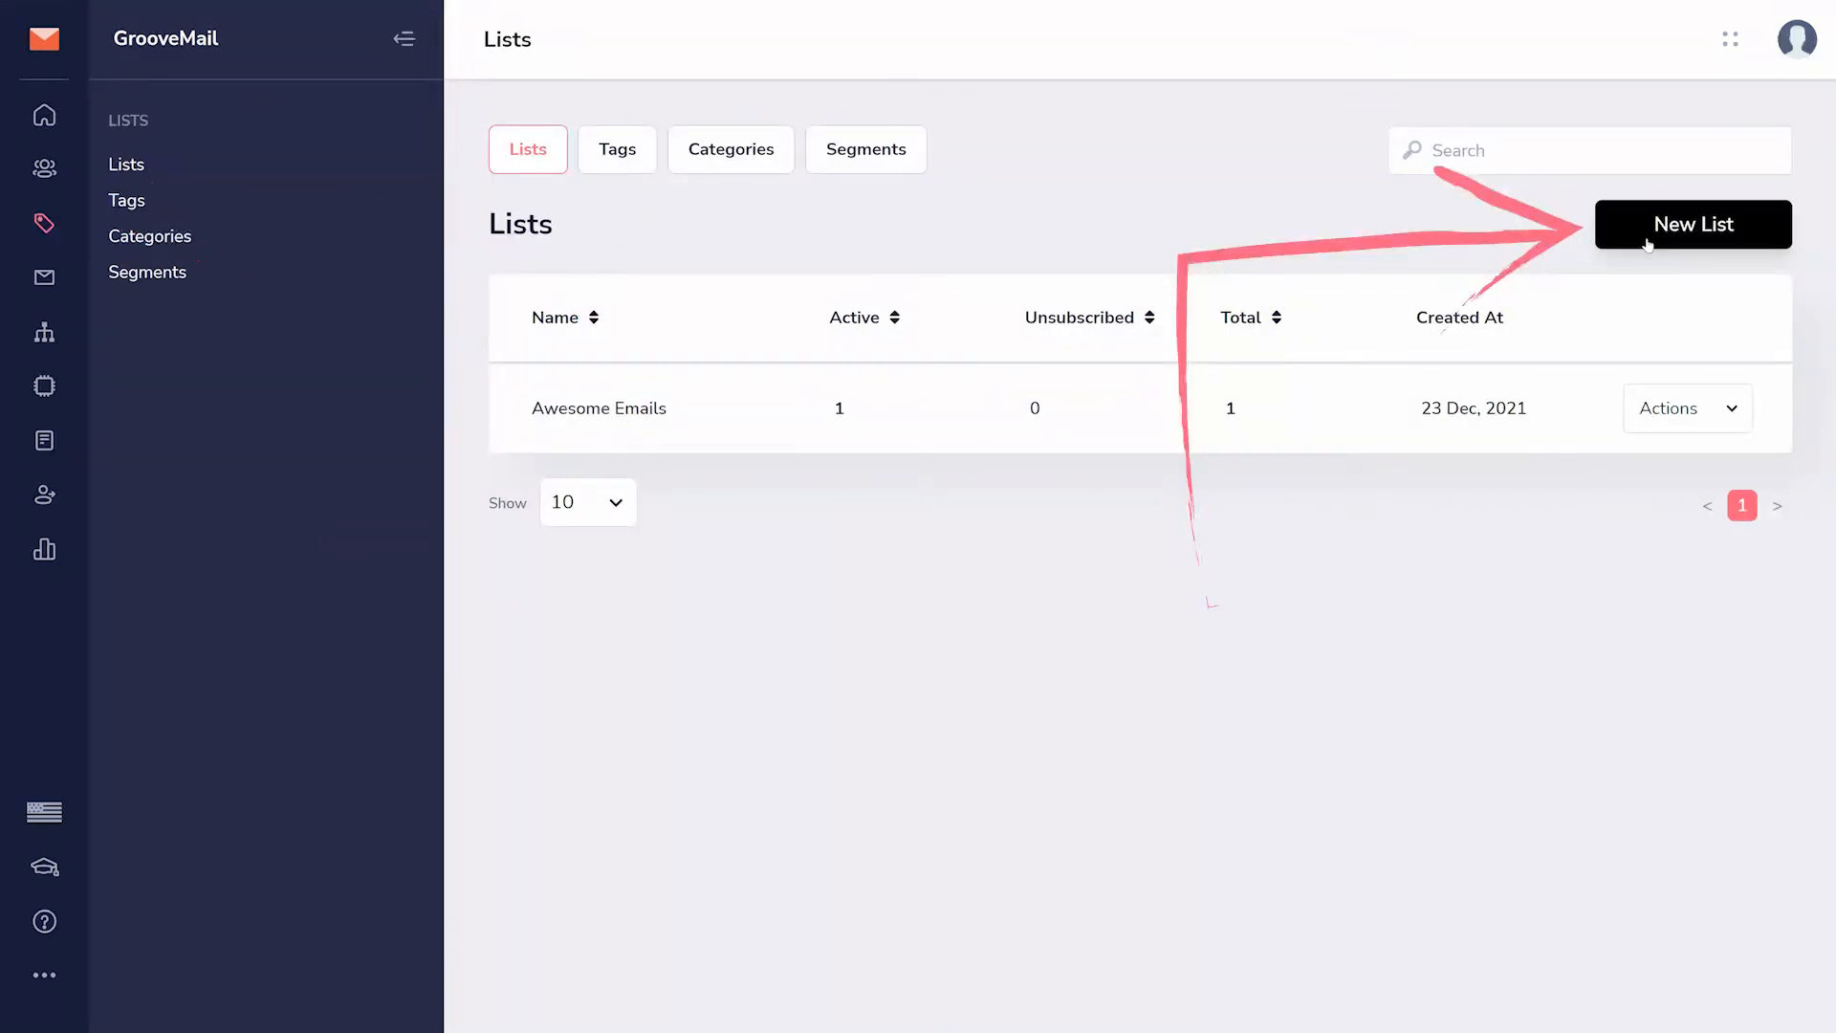
Create a new GrooveMail list named 'This Name Is Public'
left_click(1692, 224)
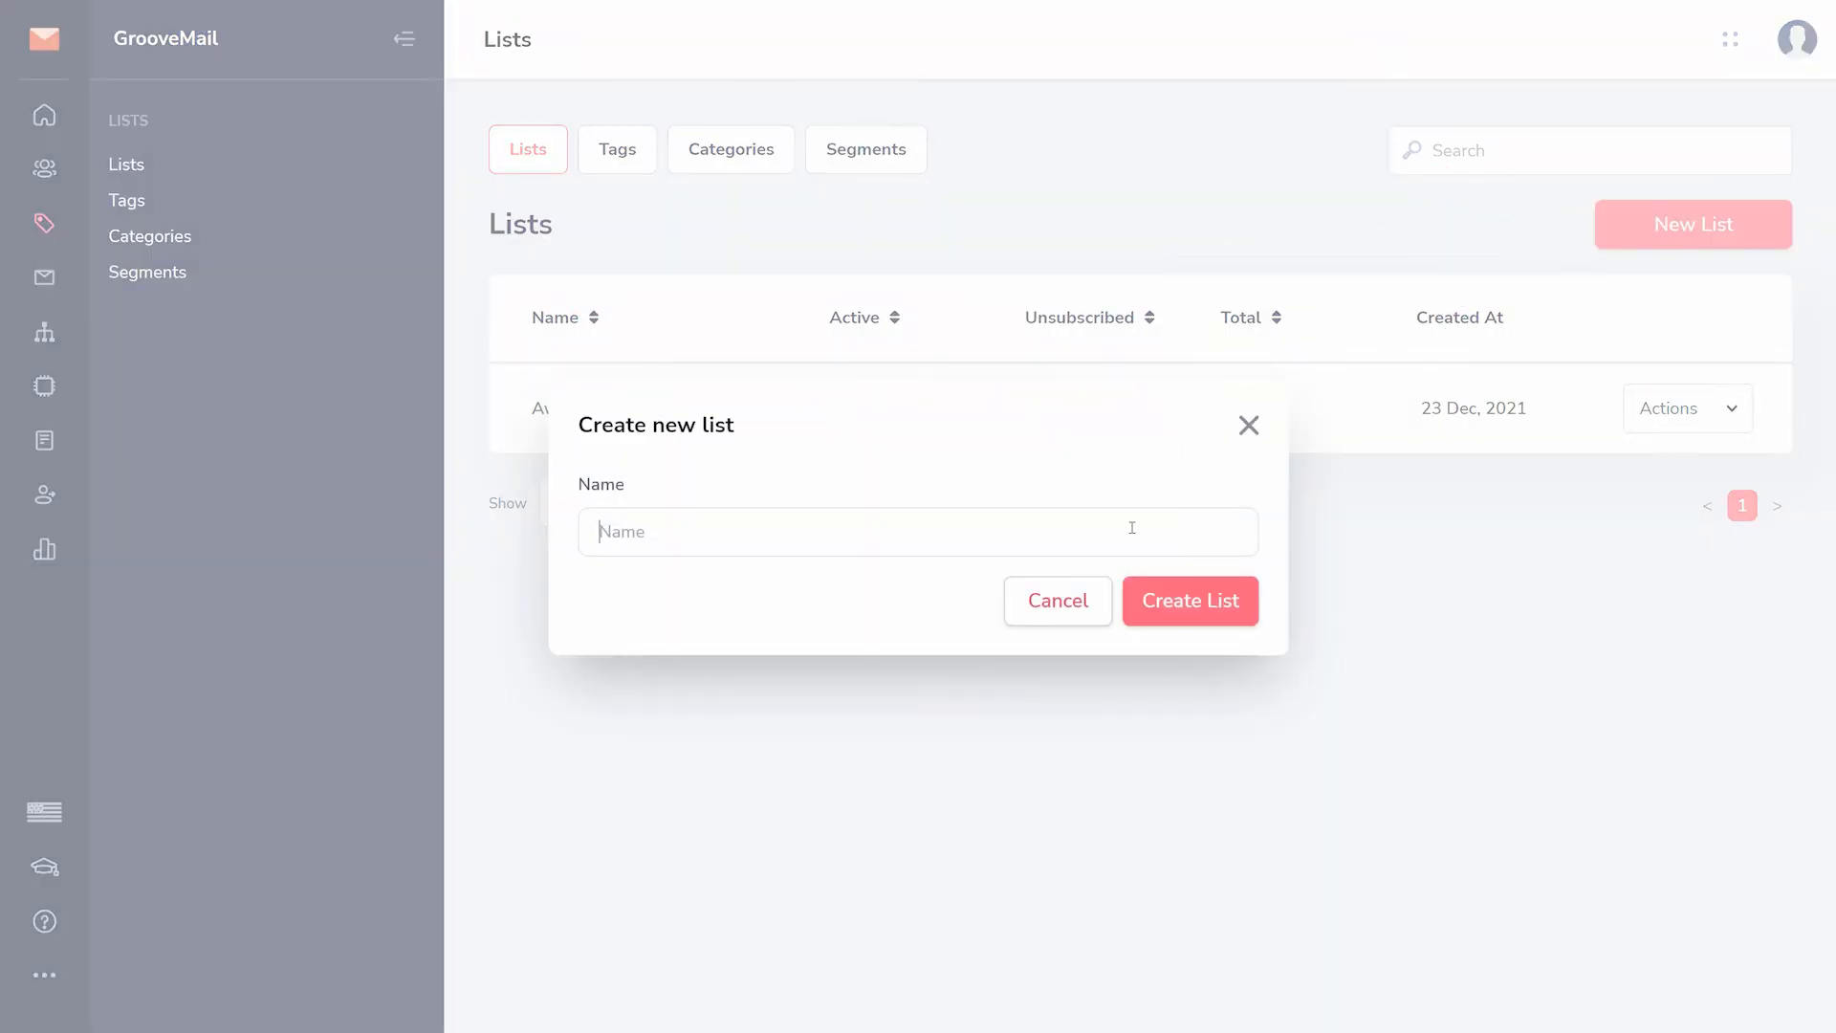
type("This Nam")
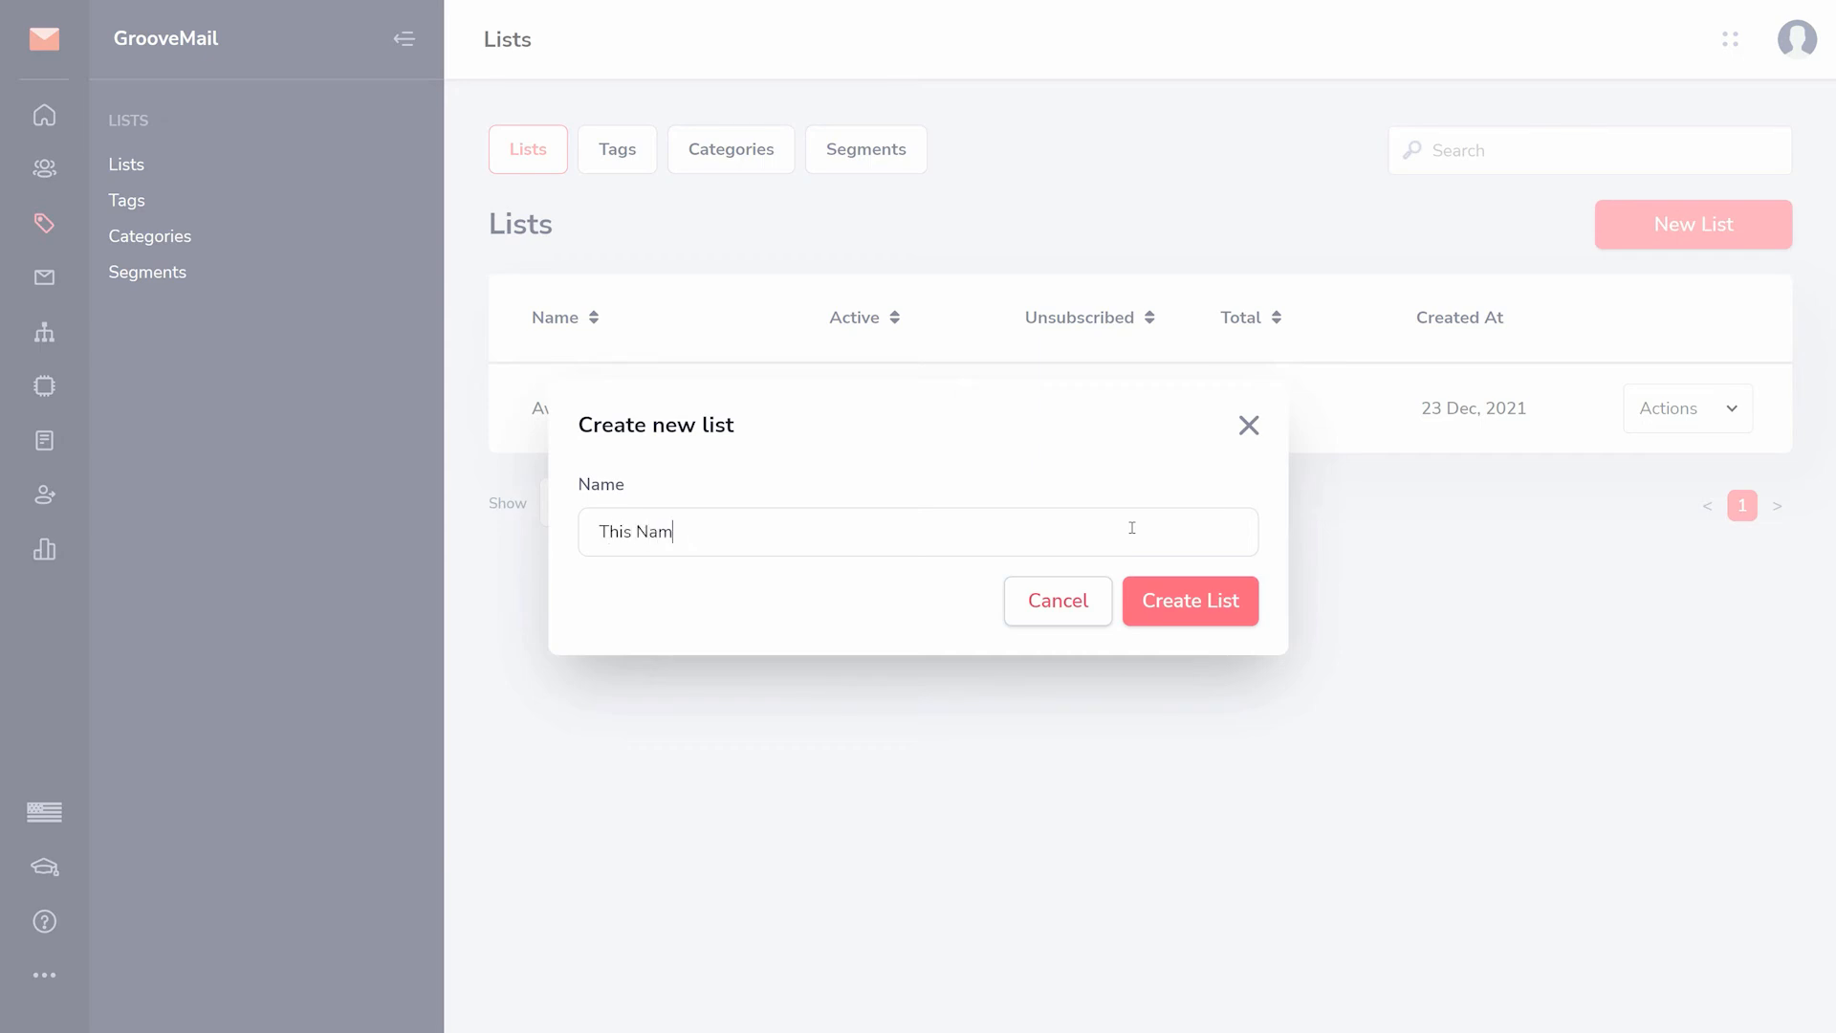
type("e Is Publi")
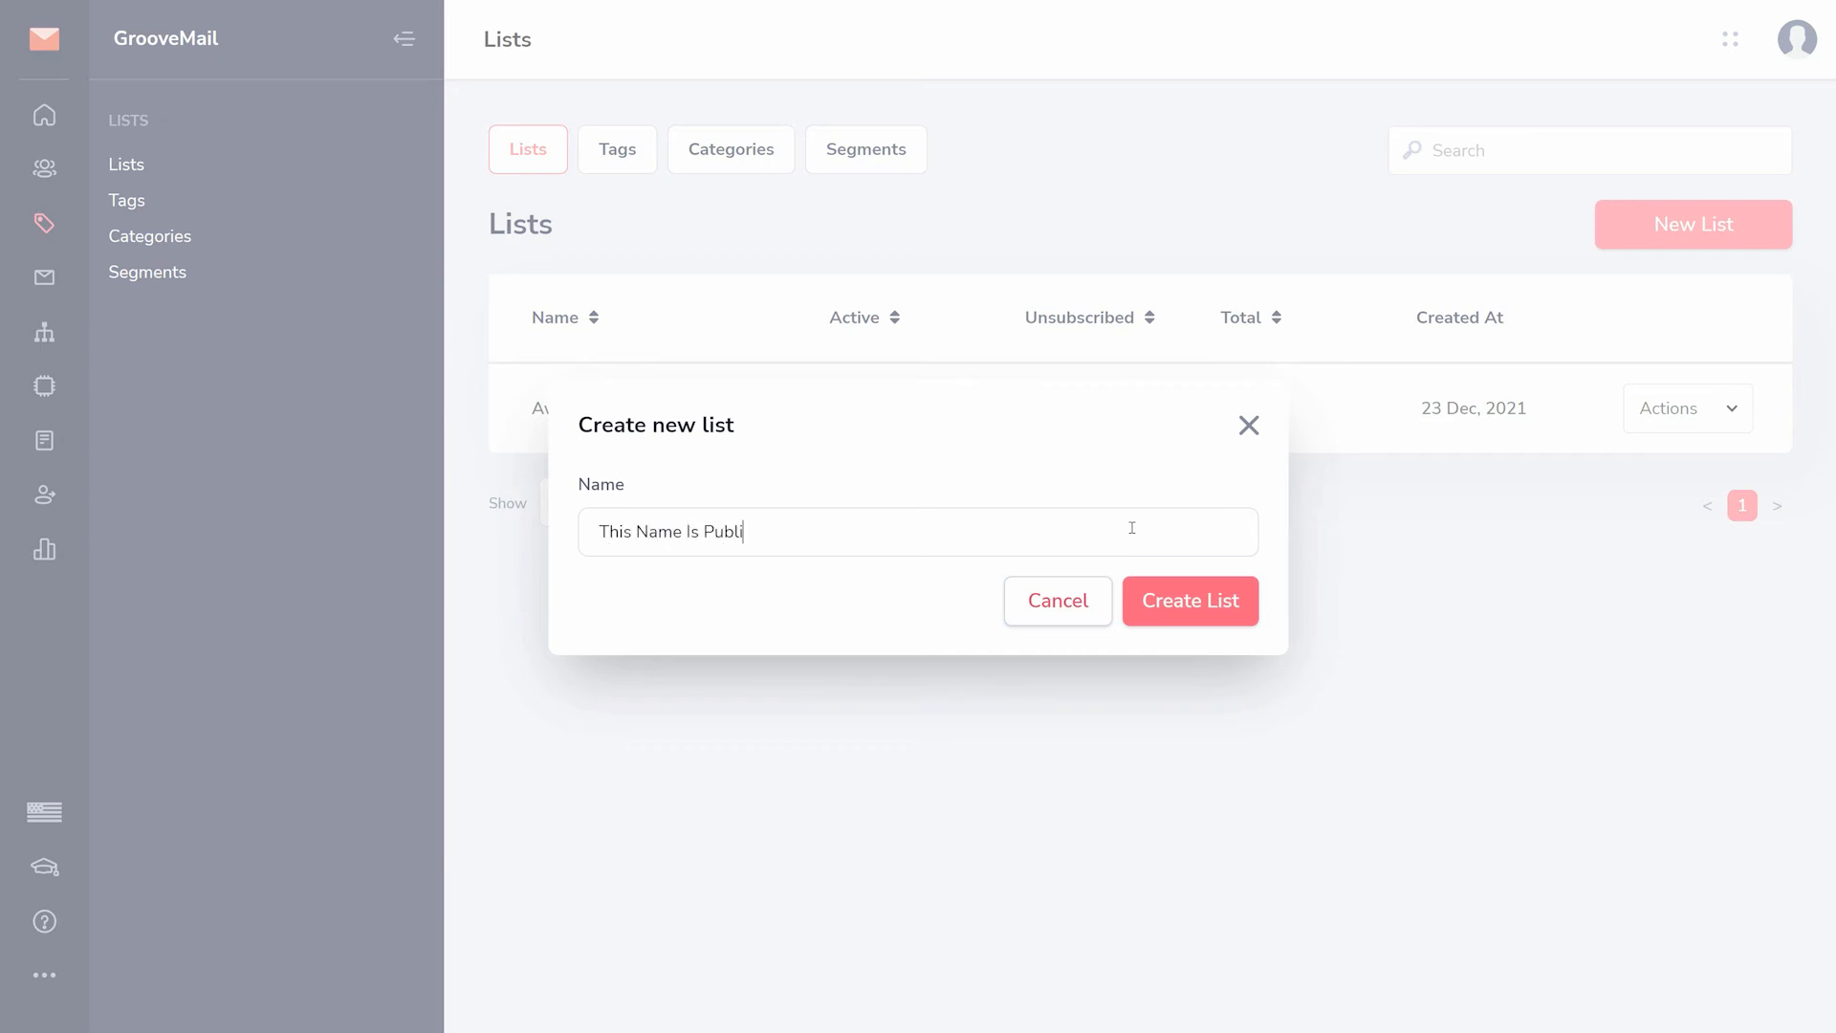
left_click(1189, 601)
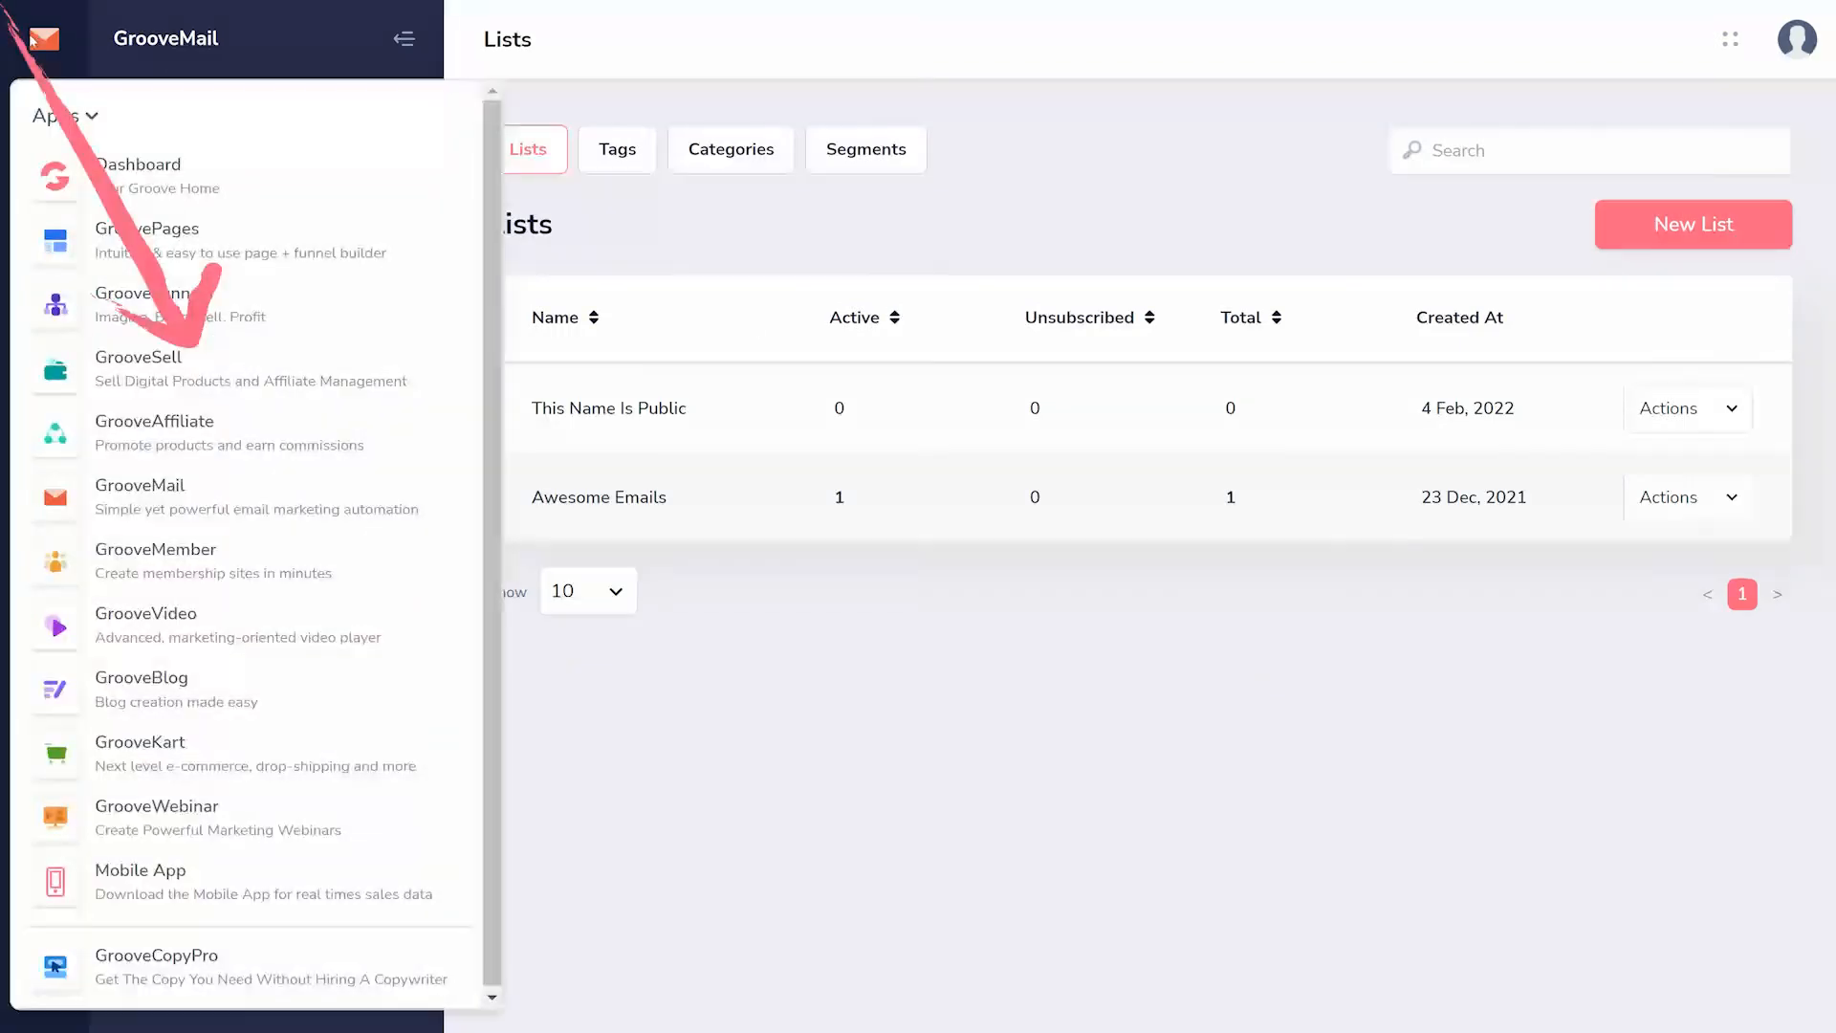
In GrooveSell settings, review the Add New Payment Gateway options, then close them
left_click(138, 357)
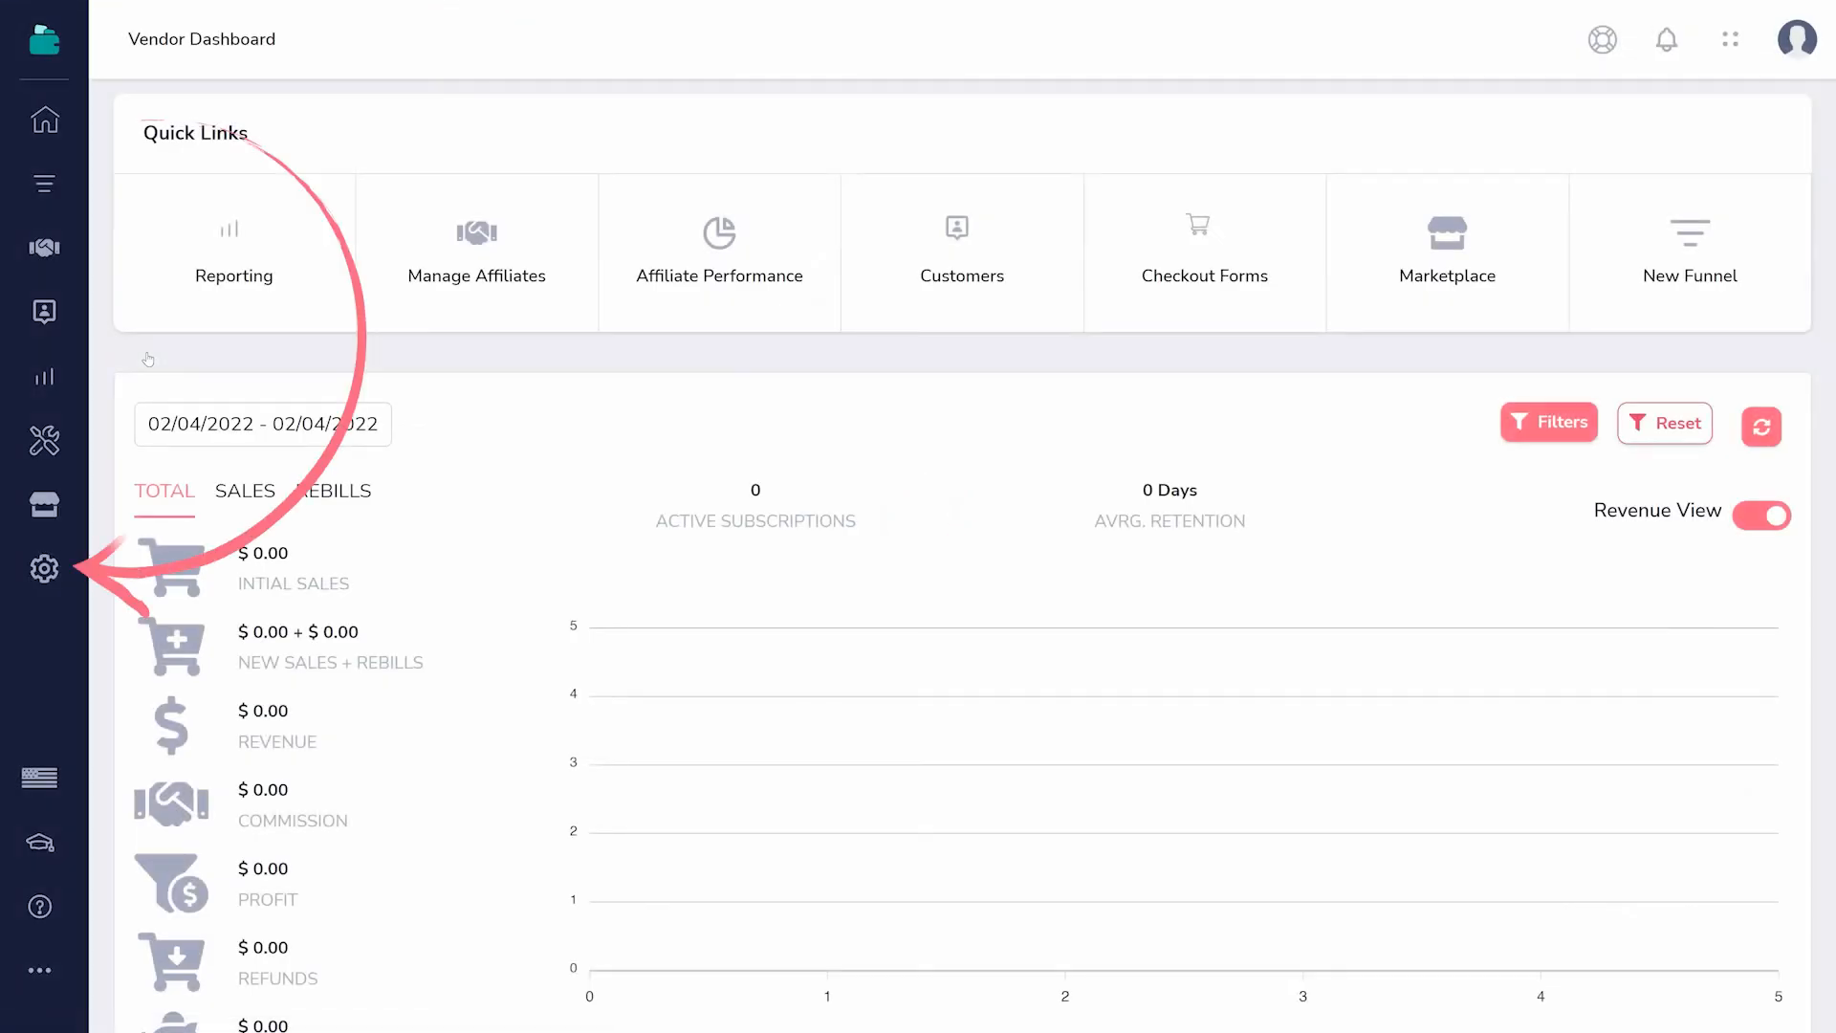
left_click(43, 571)
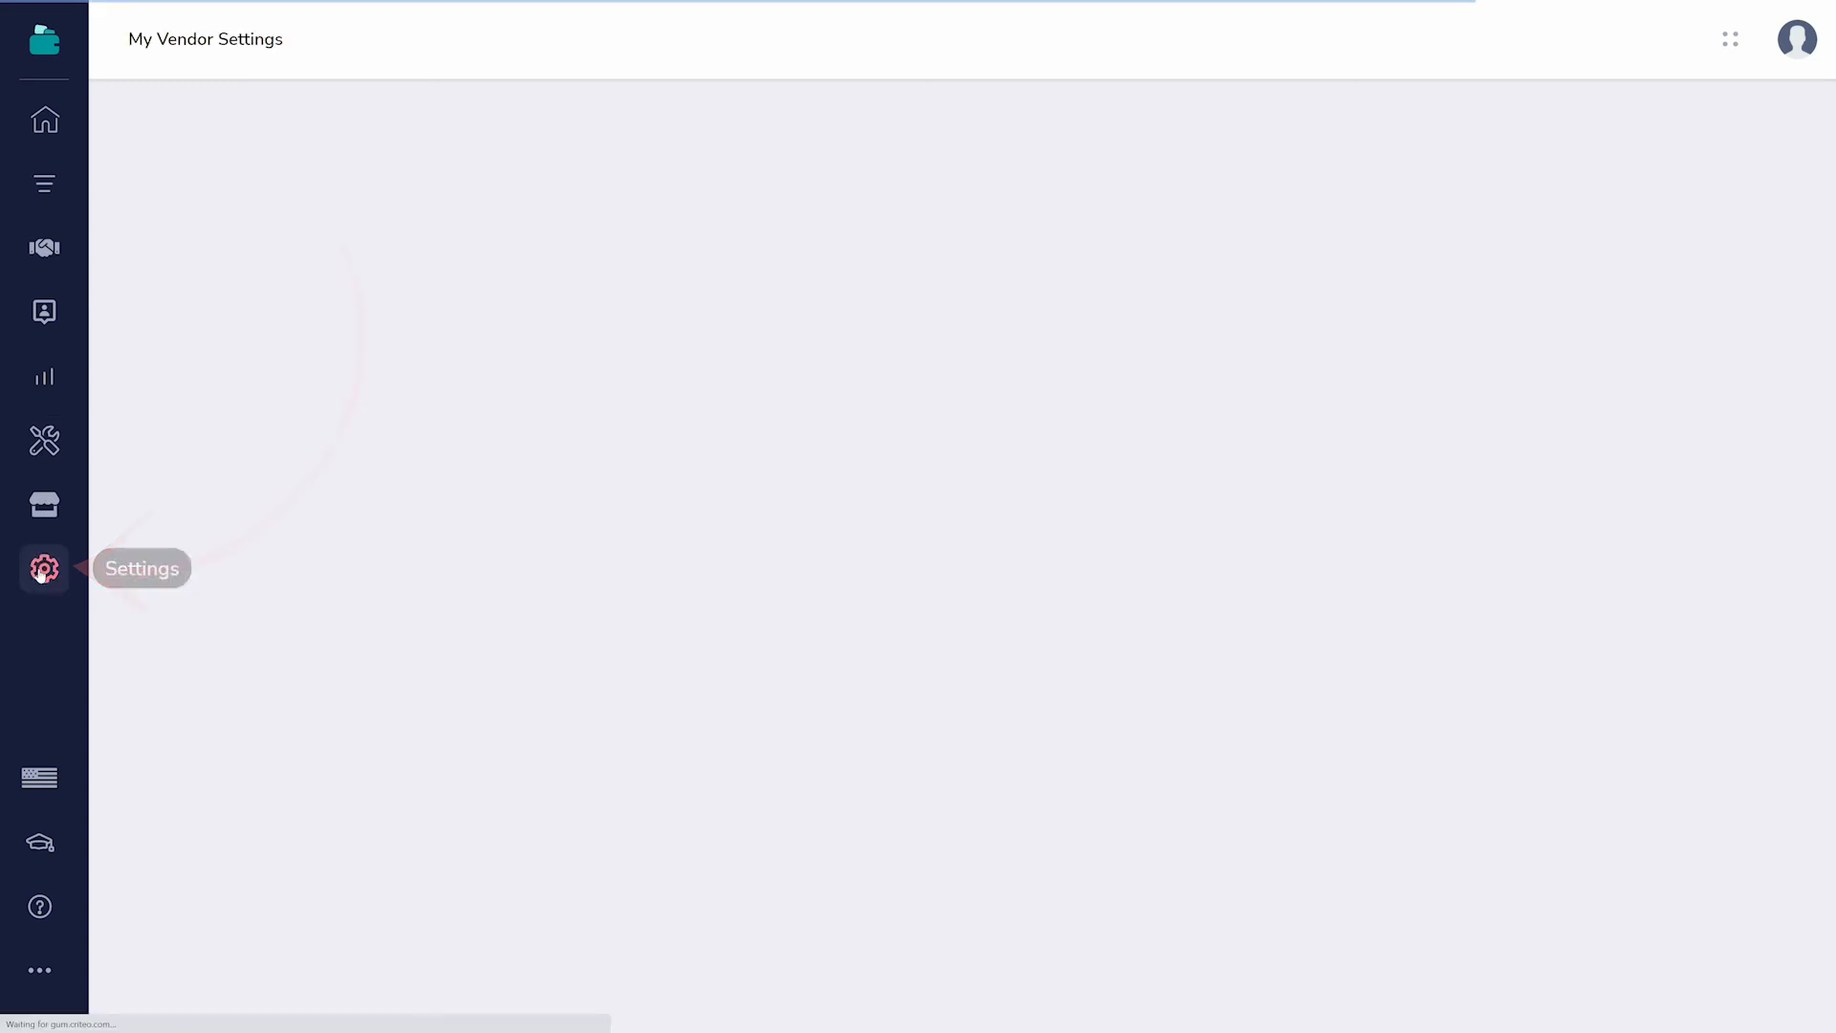
left_click(43, 569)
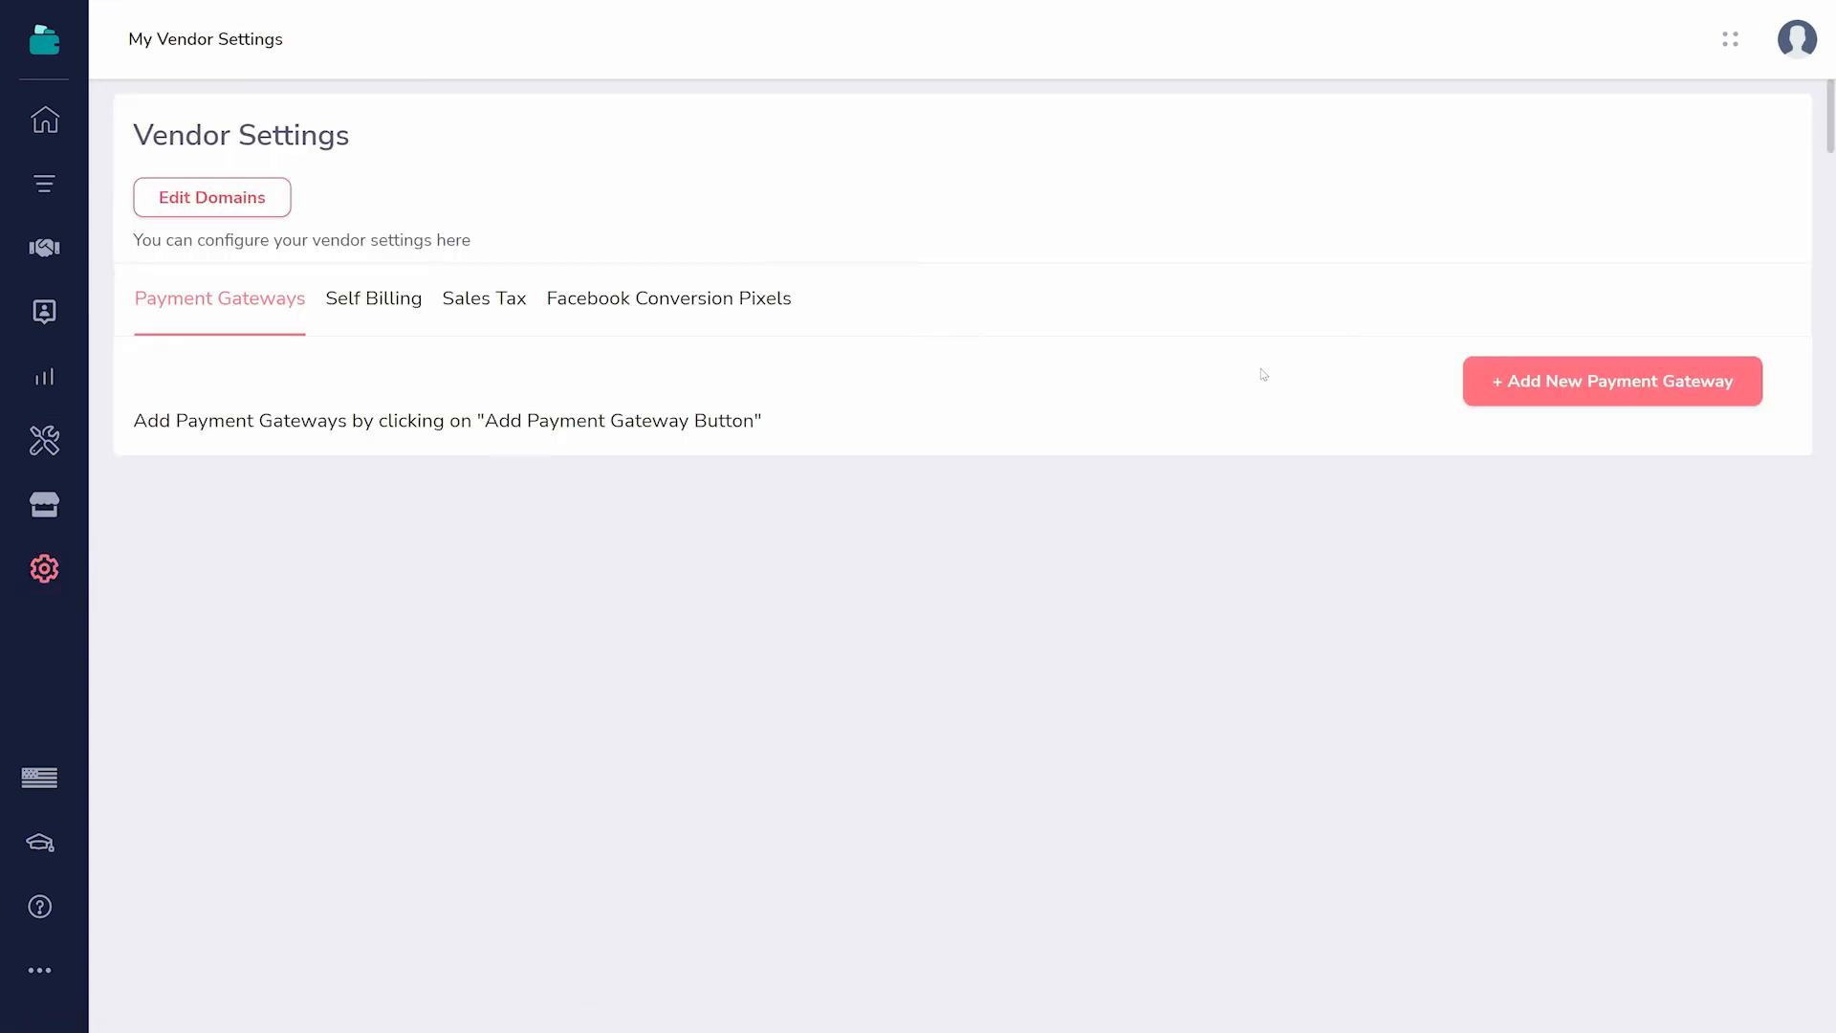
left_click(1611, 380)
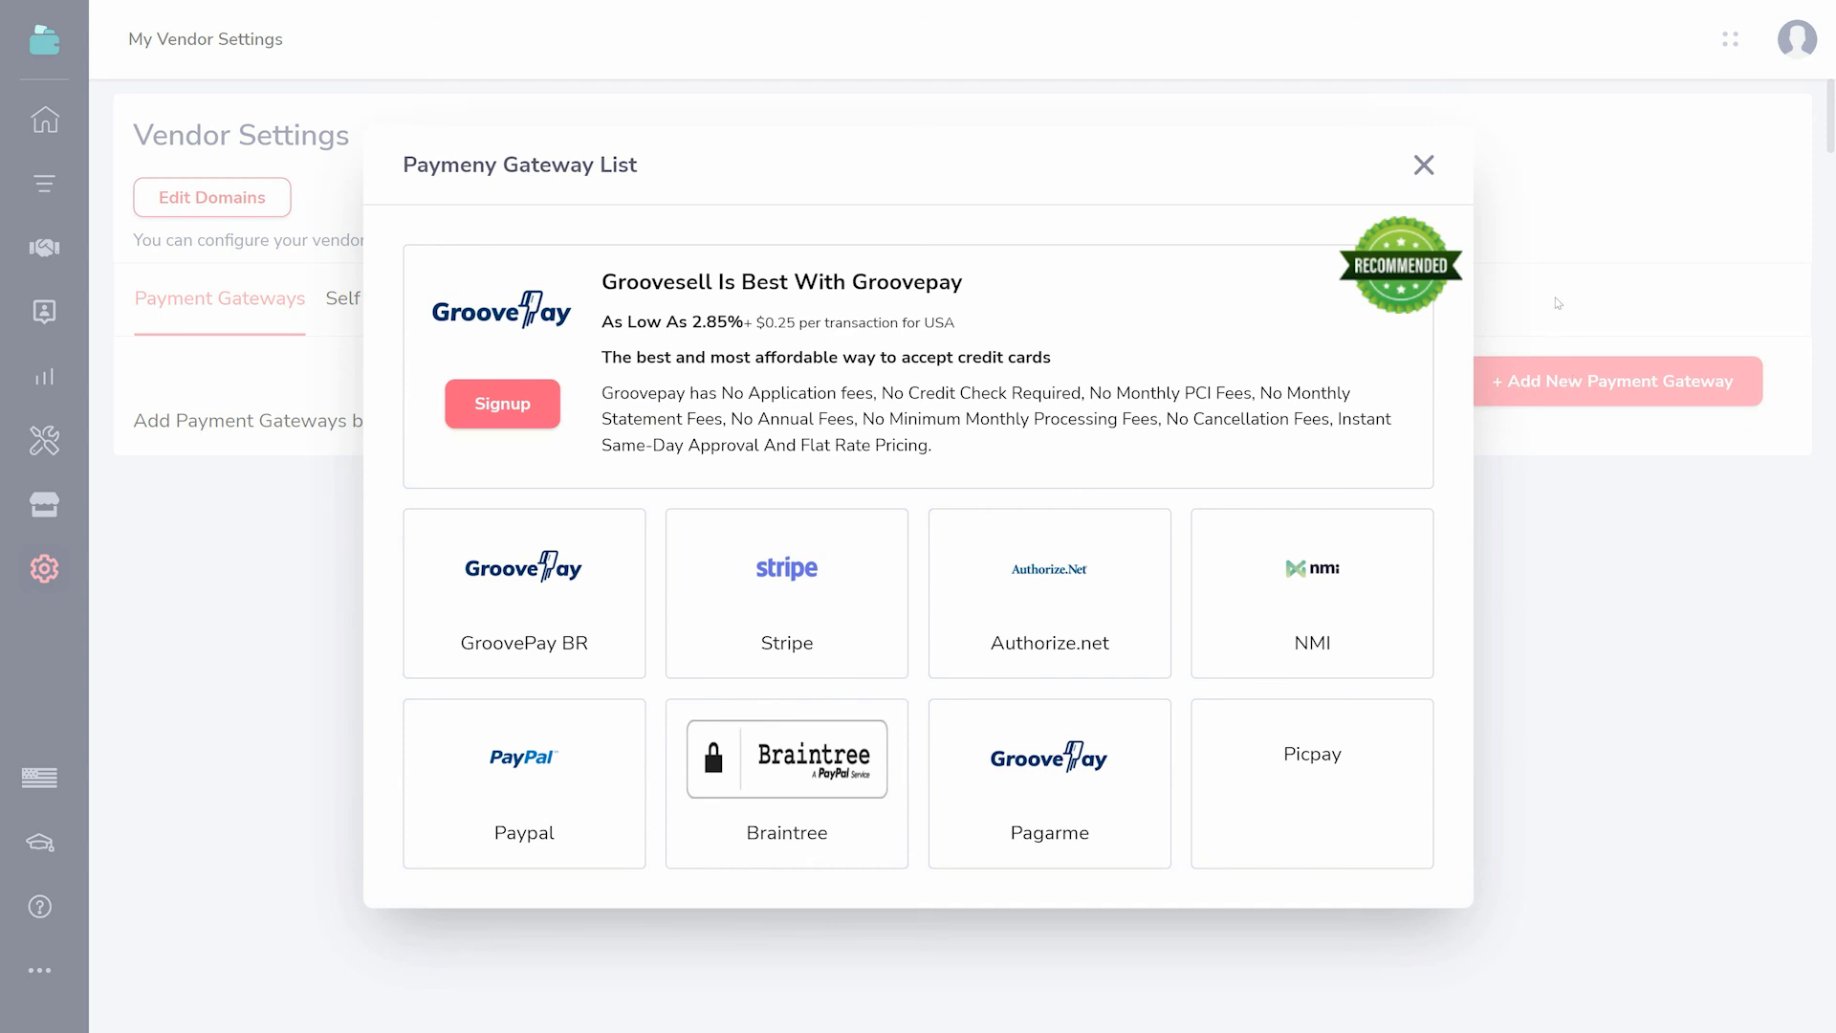
left_click(1425, 166)
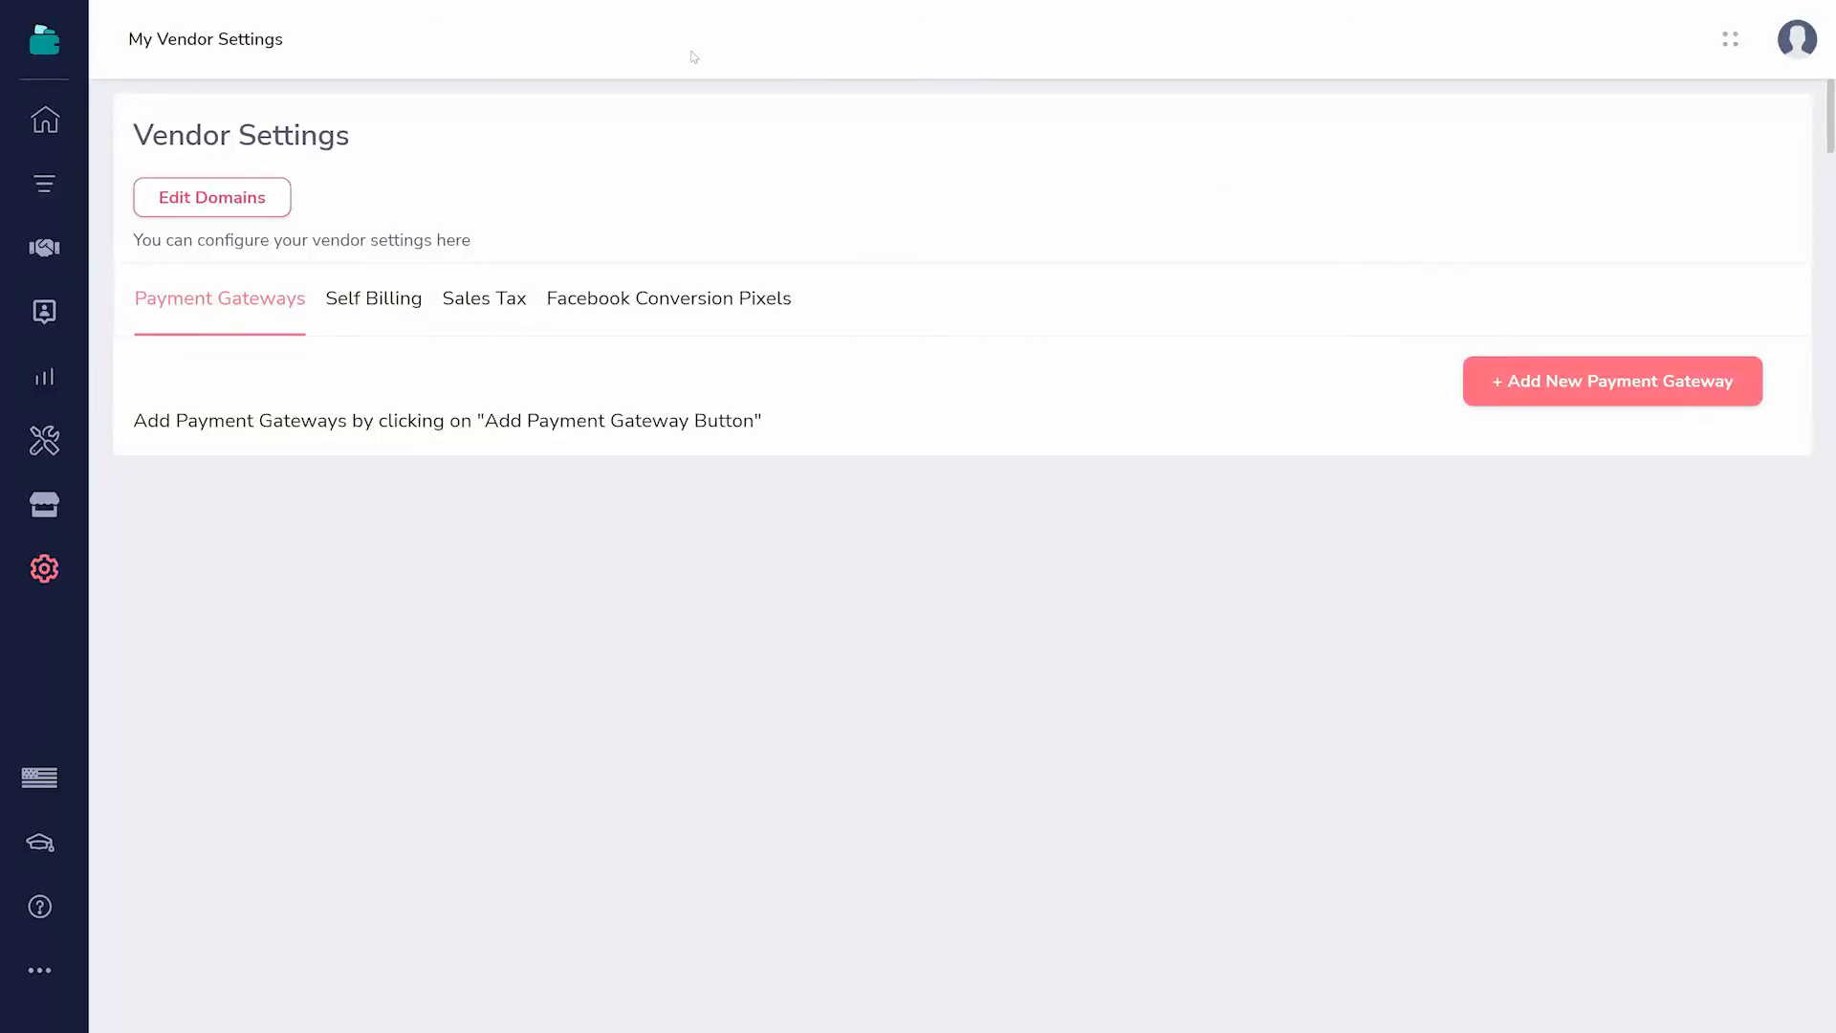
left_click(1731, 38)
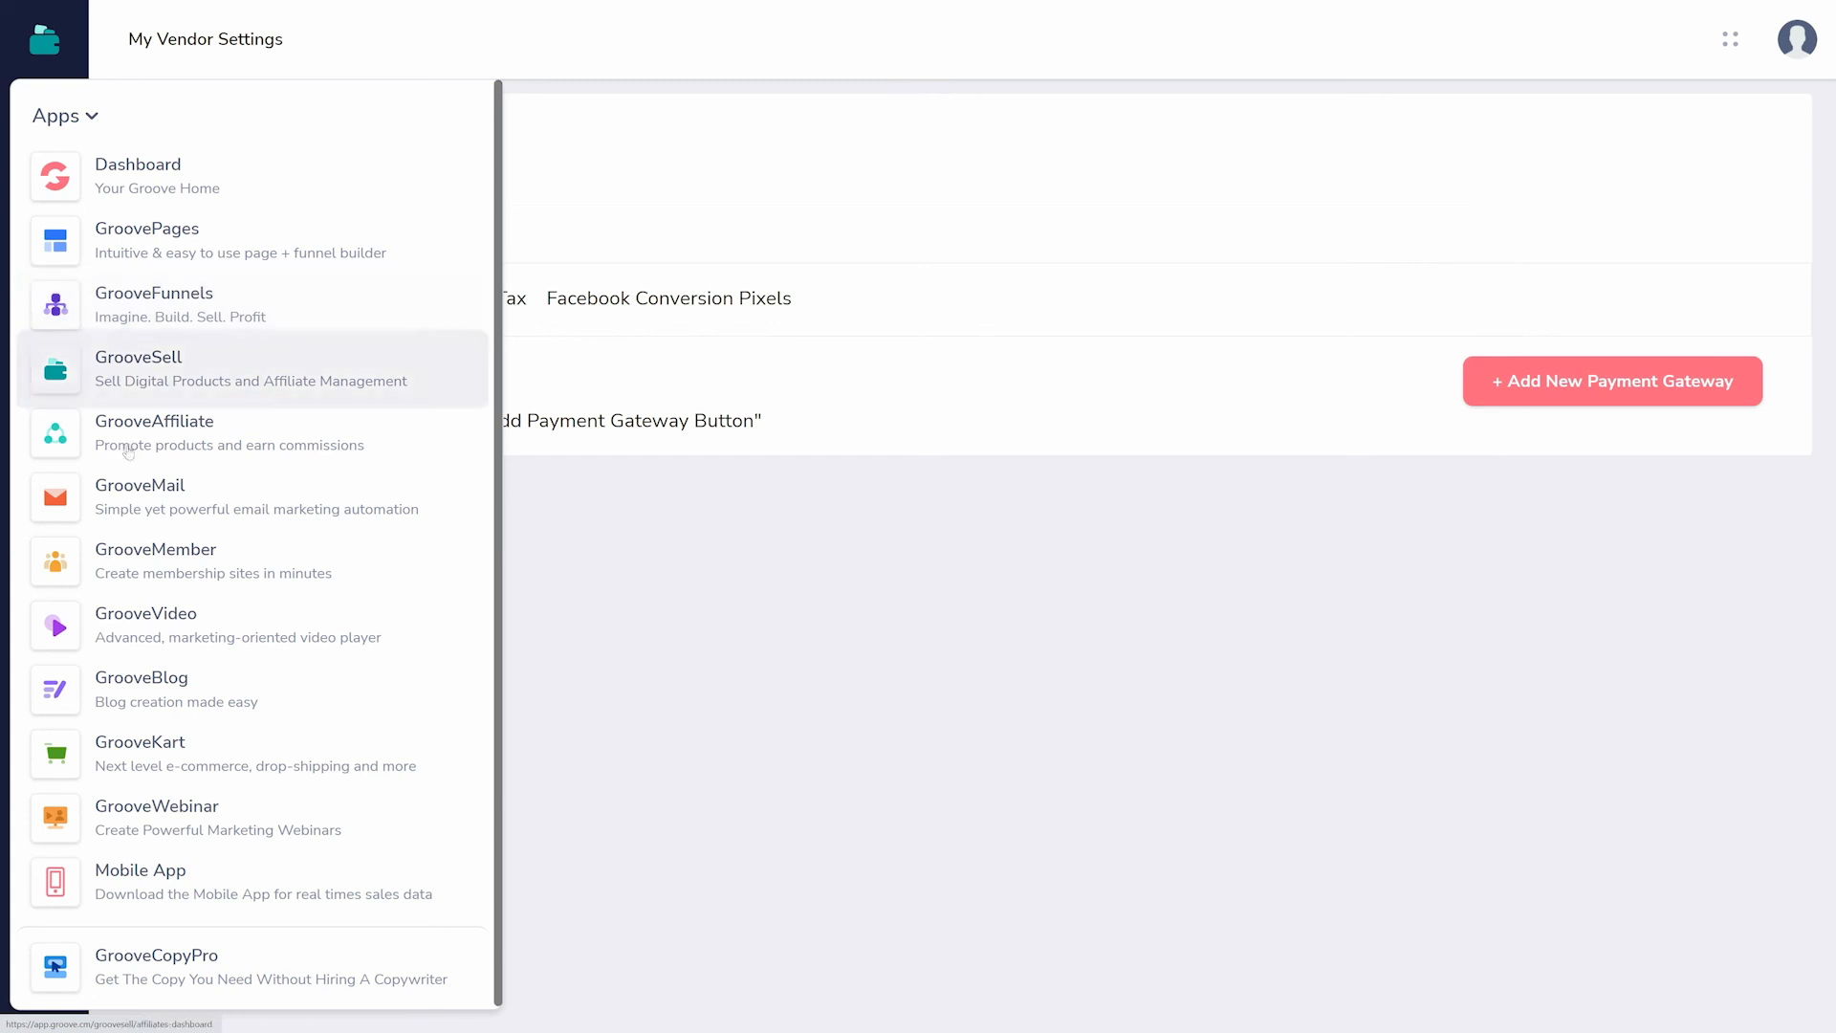
Open GrooveAffiliate settings and step through the General, Payment and Tax Info tabs
left_click(153, 432)
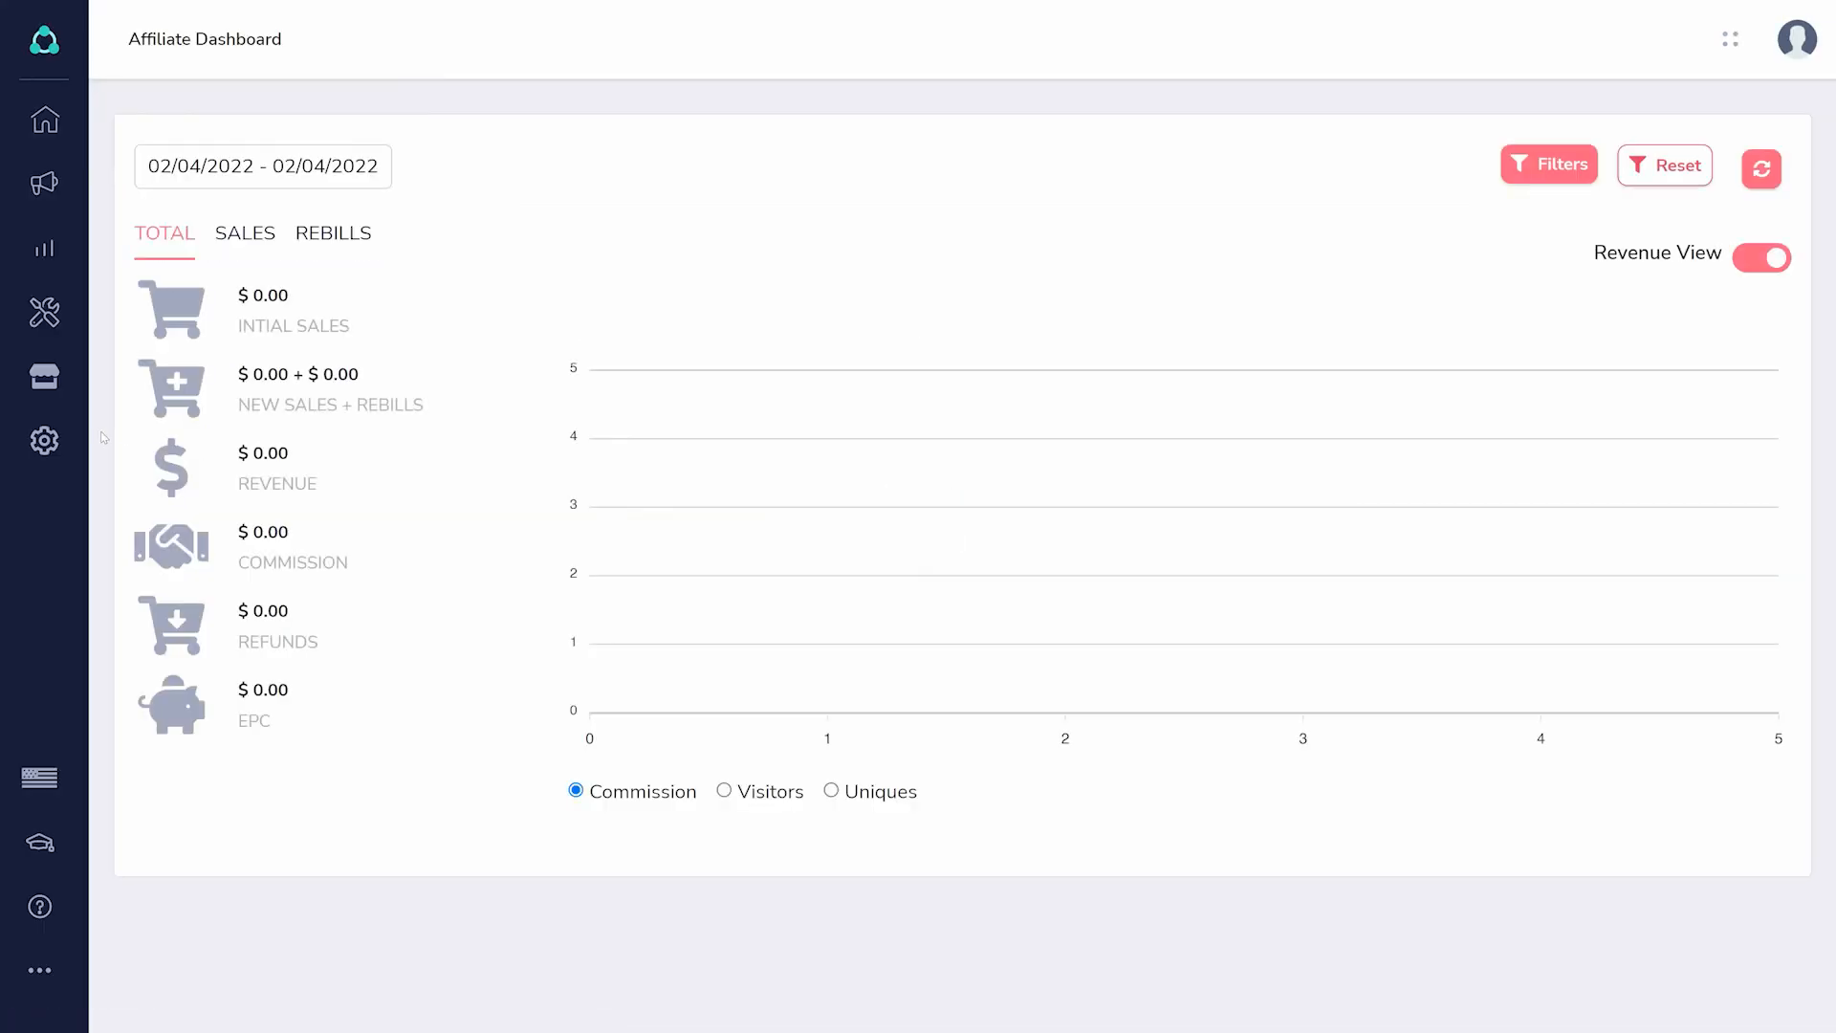
left_click(43, 442)
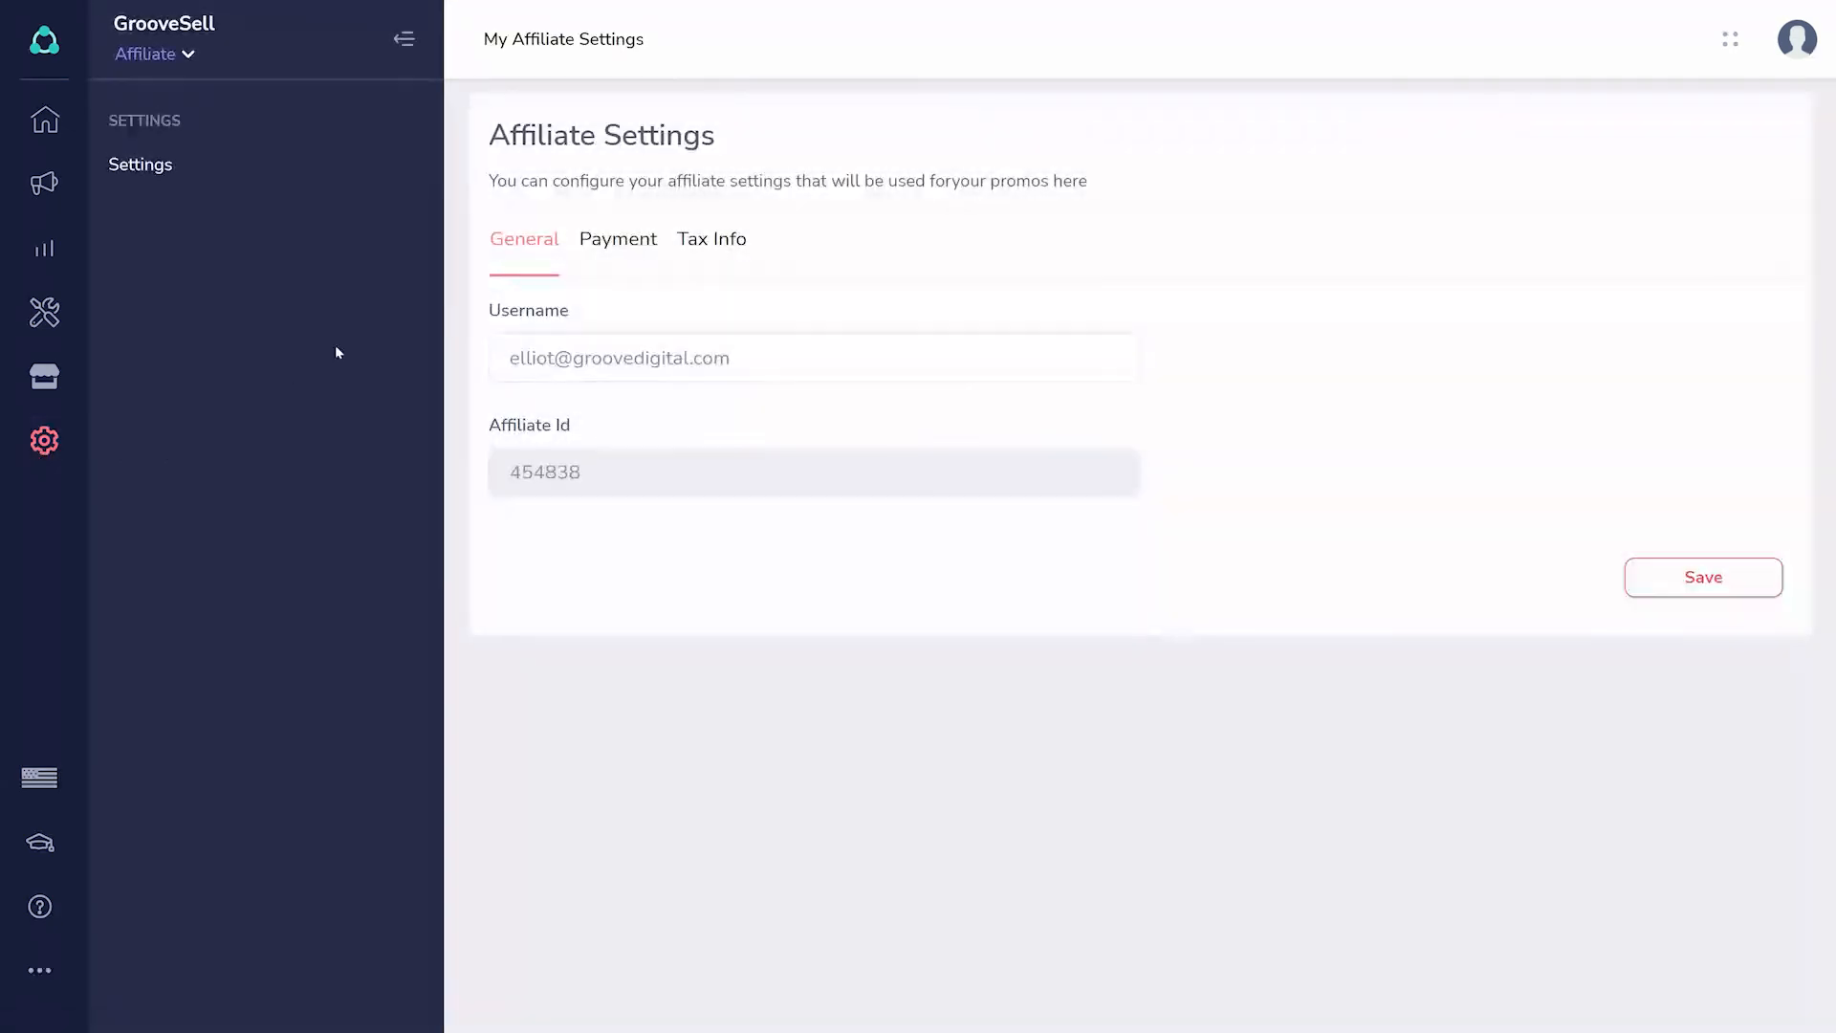
left_click(619, 239)
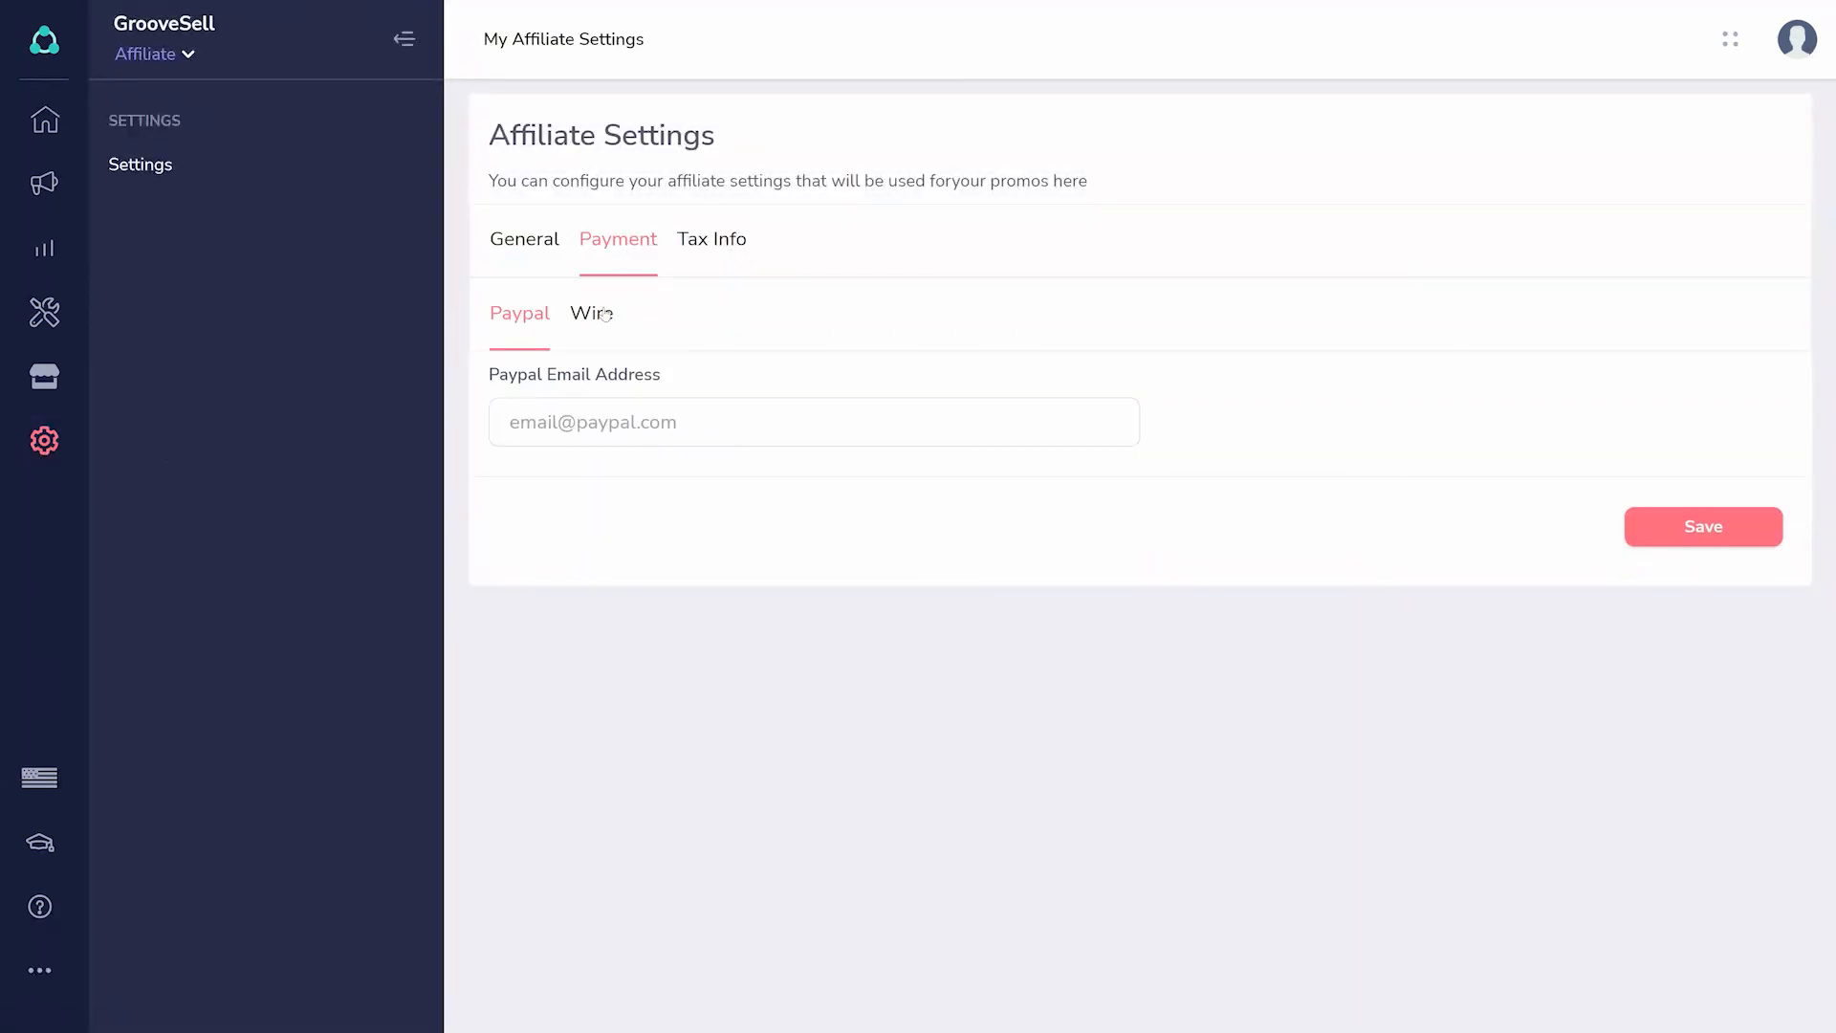
left_click(711, 239)
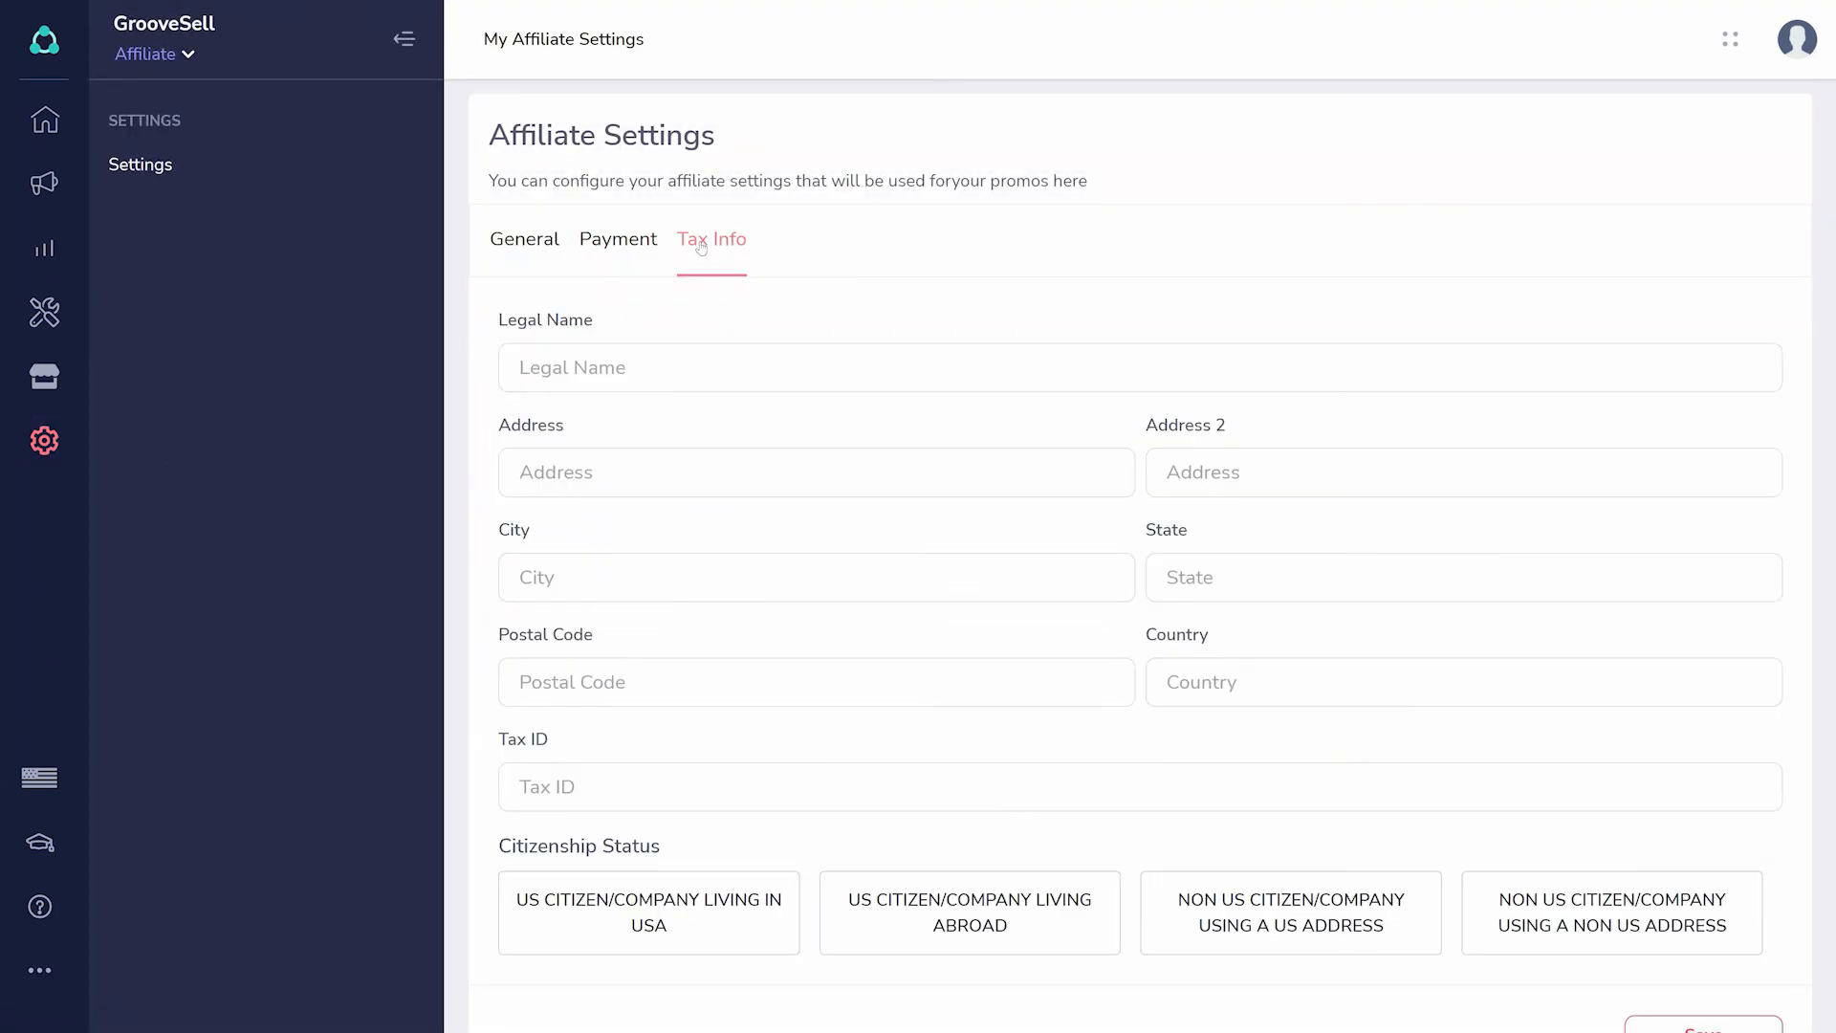